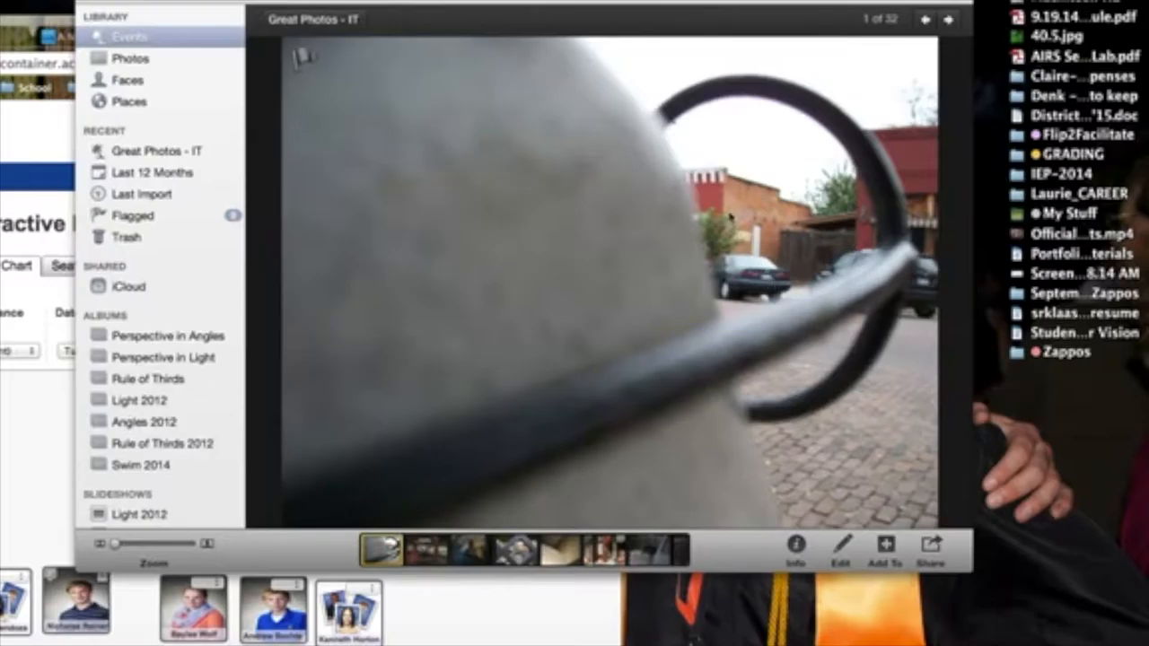
pyautogui.moveTo(785, 302)
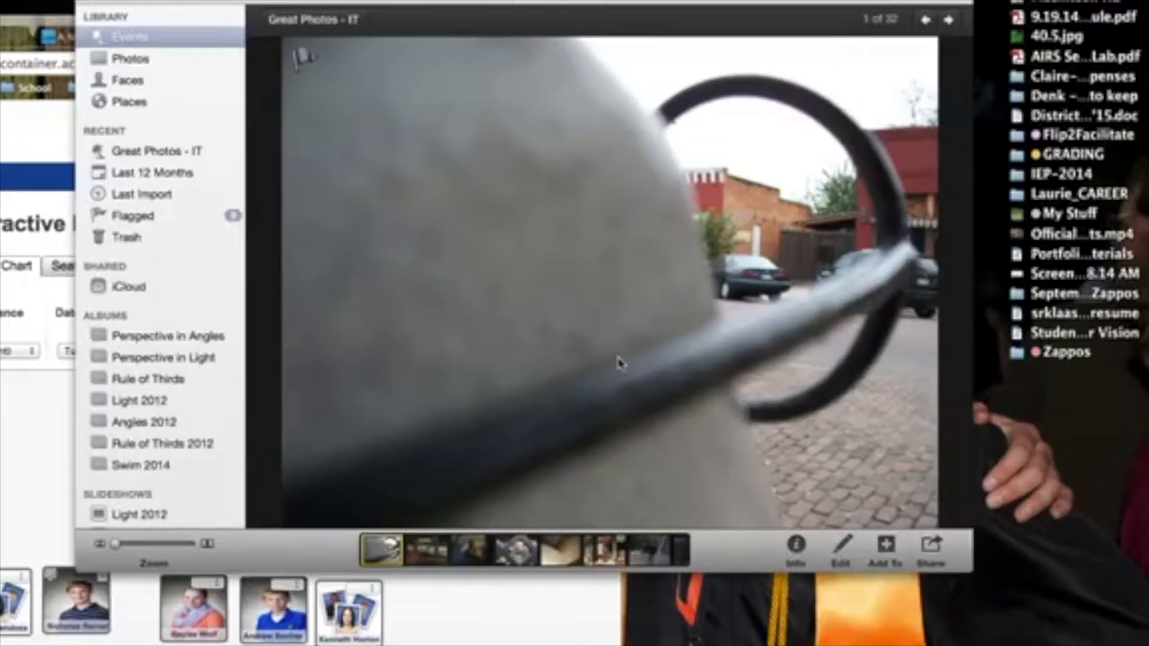
pyautogui.moveTo(660, 452)
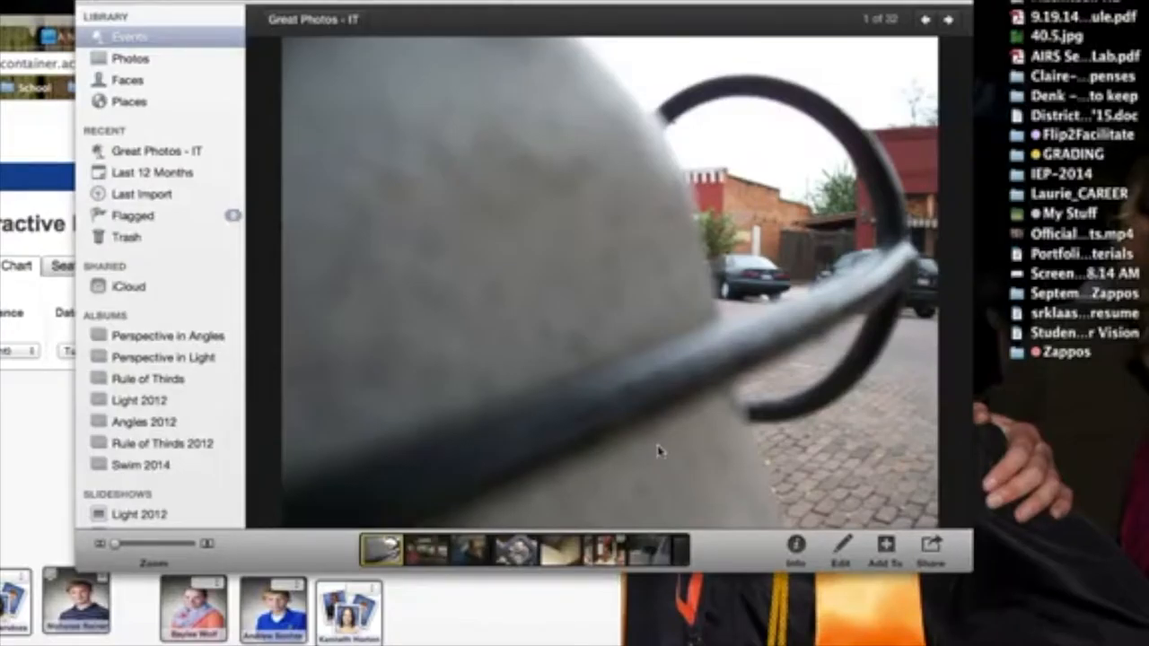
pyautogui.moveTo(659, 375)
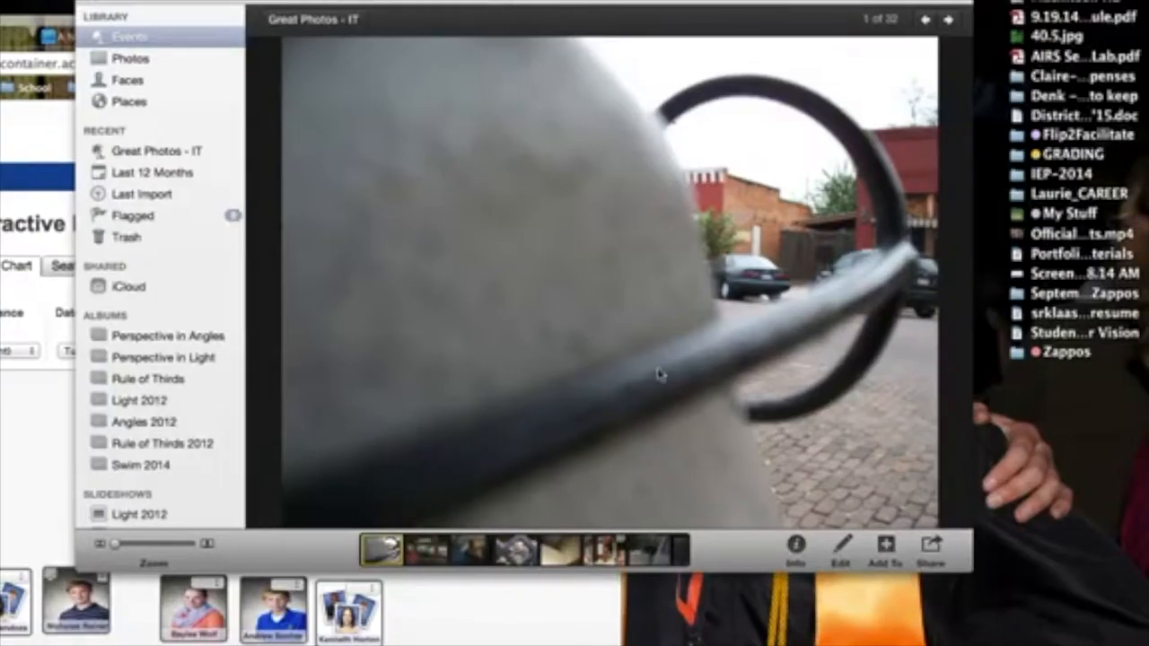
pyautogui.moveTo(629, 436)
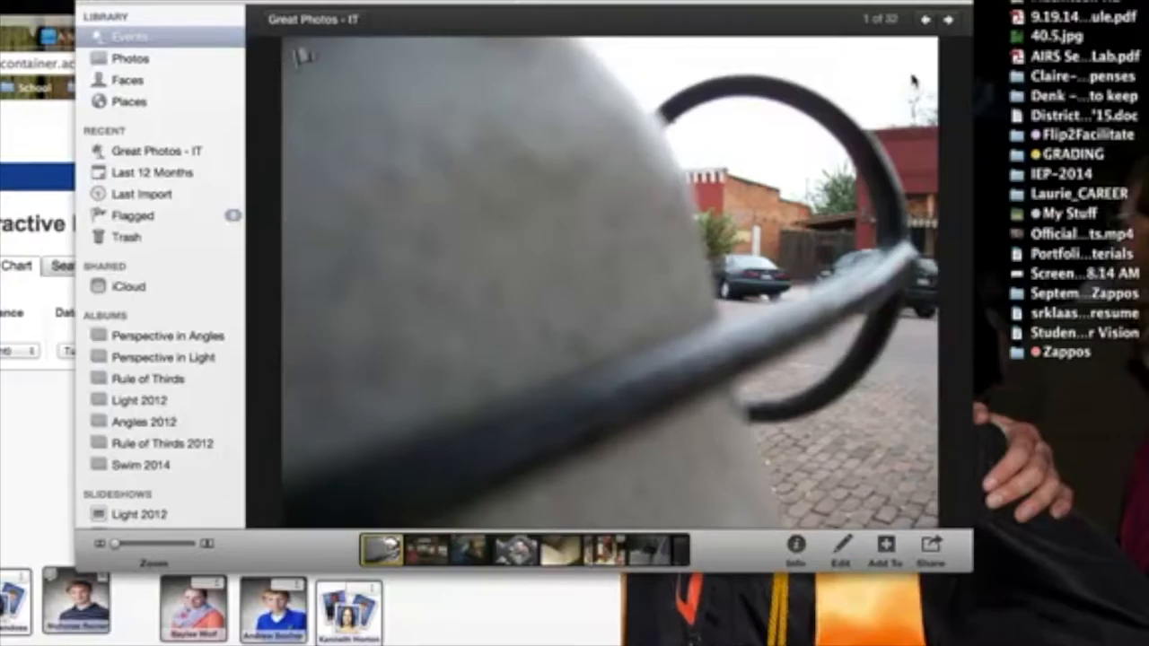
pyautogui.moveTo(388, 505)
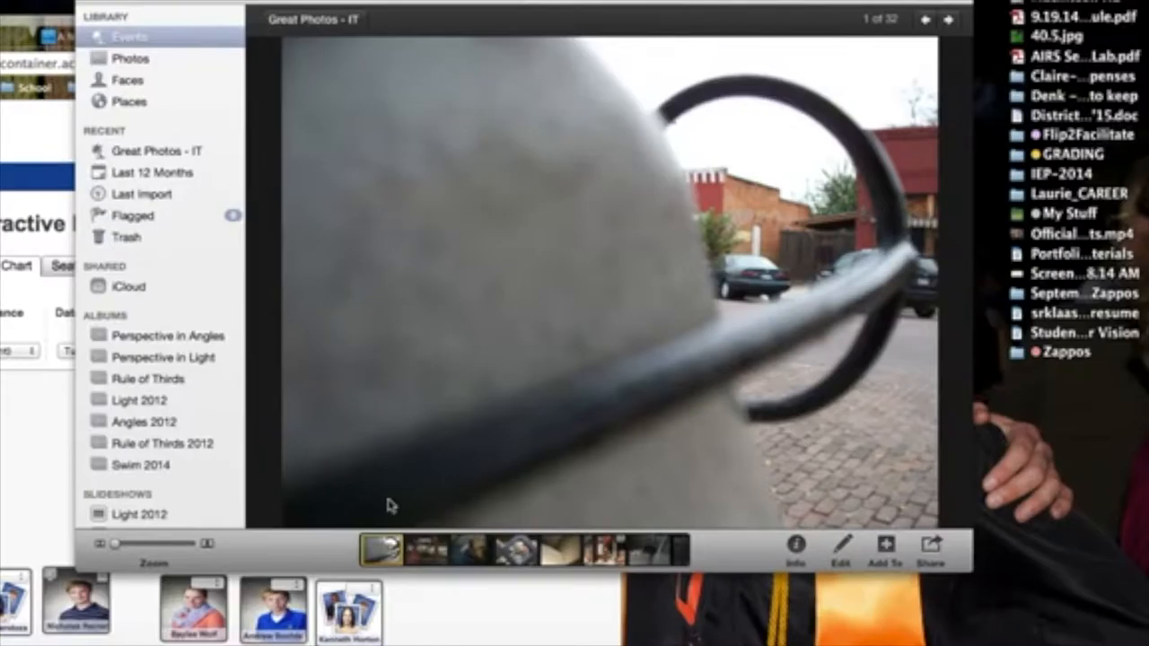
pyautogui.moveTo(431, 572)
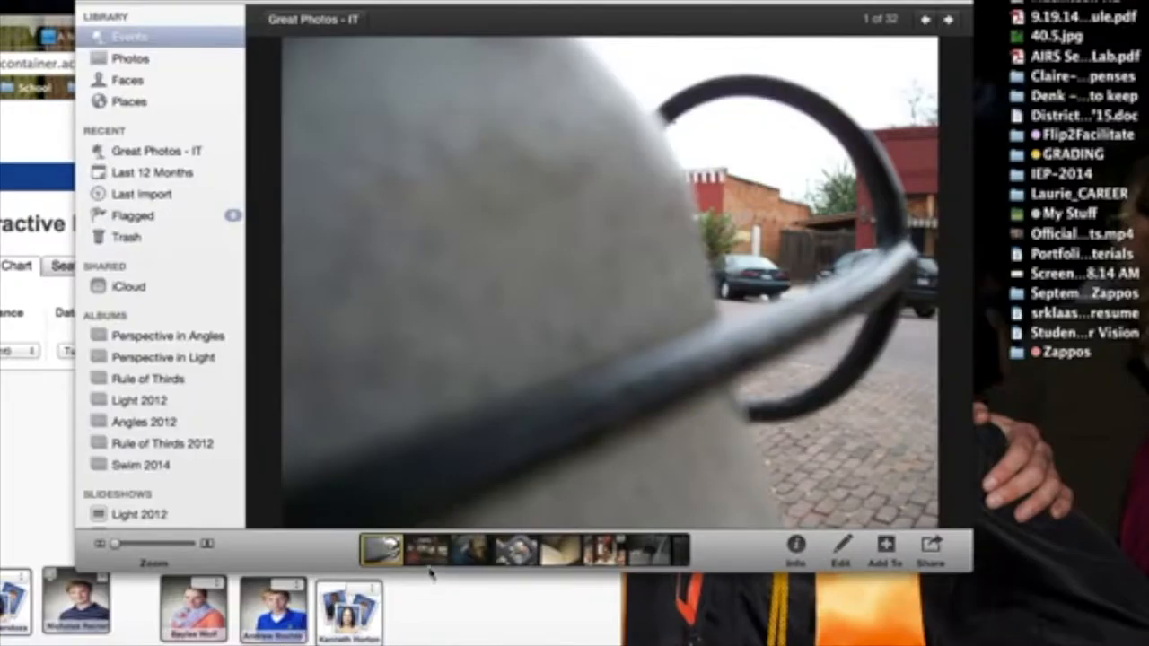
# View the pink roses photo, 2 of 32, from the filmstrip thumbnails
pyautogui.click(421, 549)
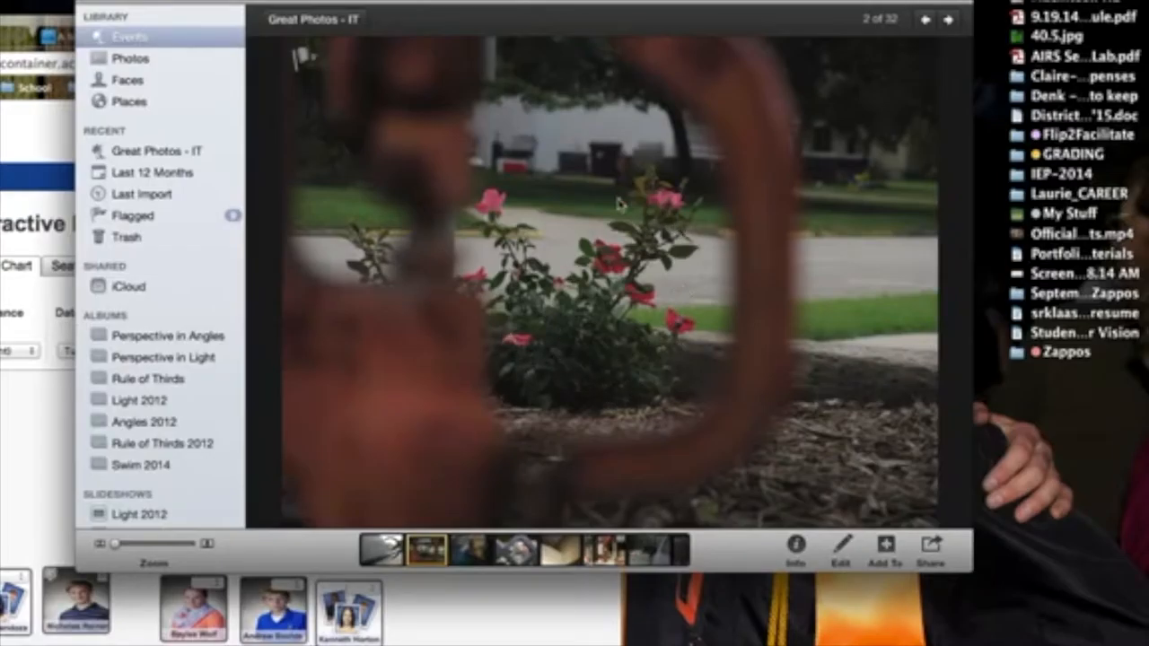
pyautogui.moveTo(980, 501)
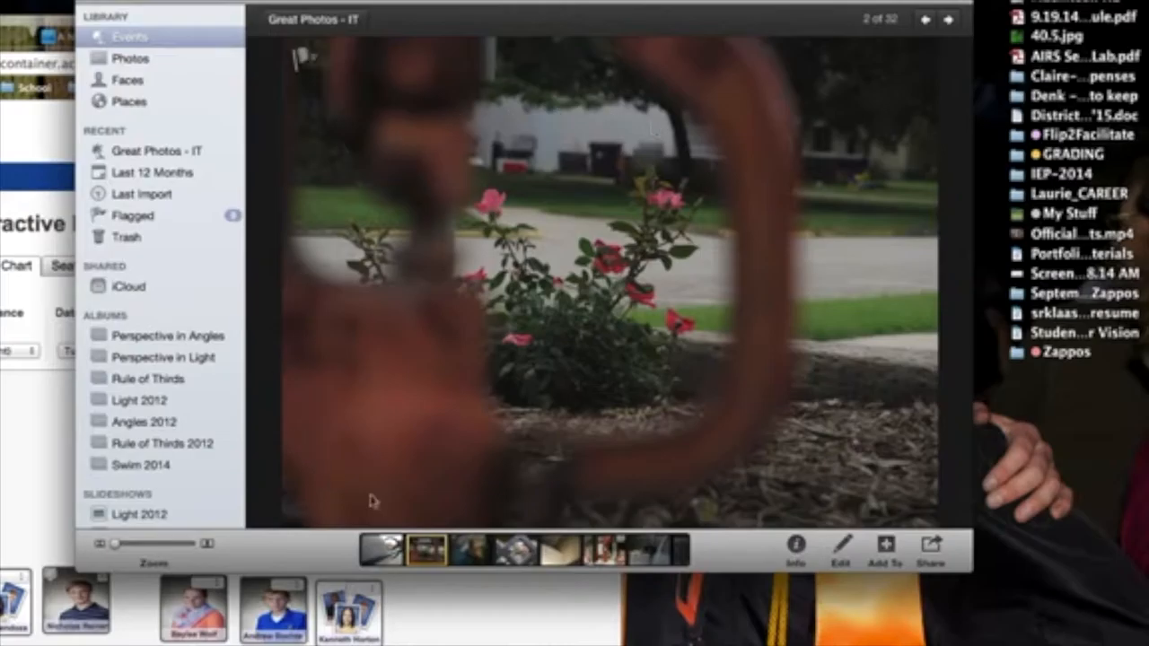
pyautogui.moveTo(720, 469)
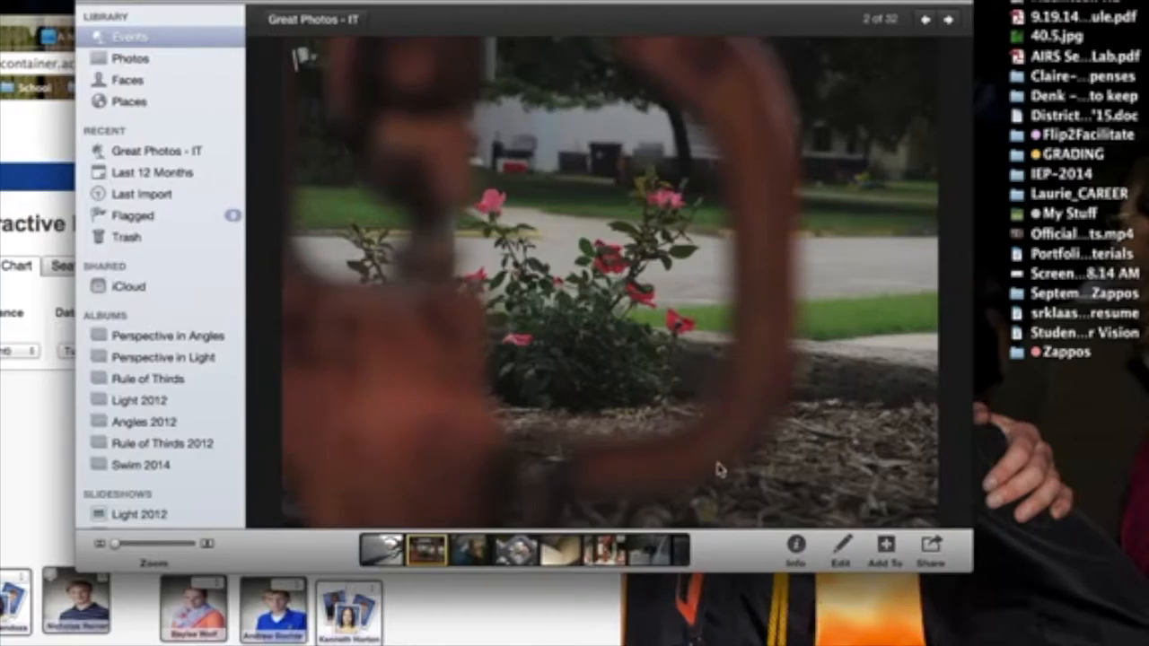
pyautogui.moveTo(851, 415)
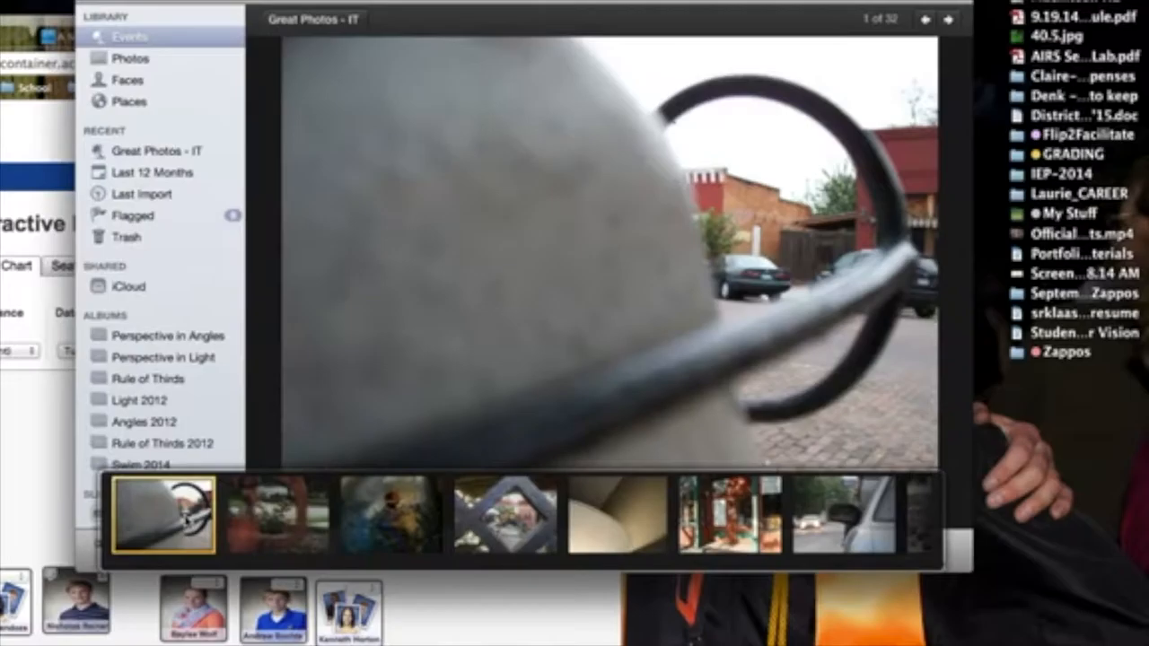
pyautogui.click(275, 514)
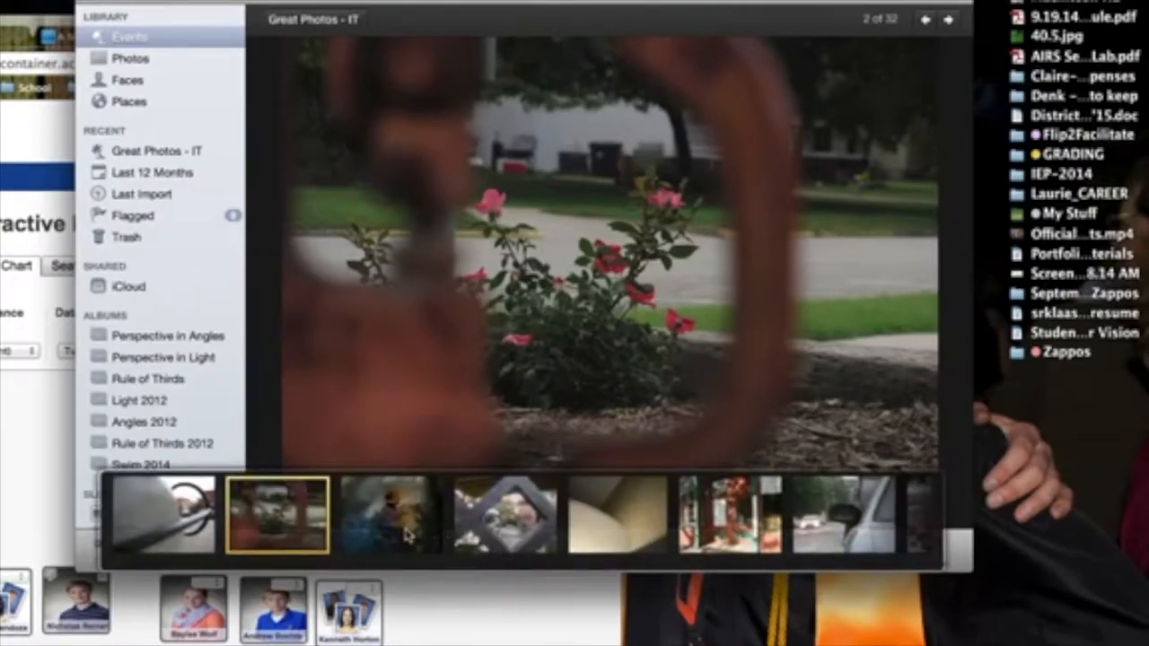
# View the diamond-grate courtyard photo, 4 of 32, from the filmstrip
pyautogui.click(504, 515)
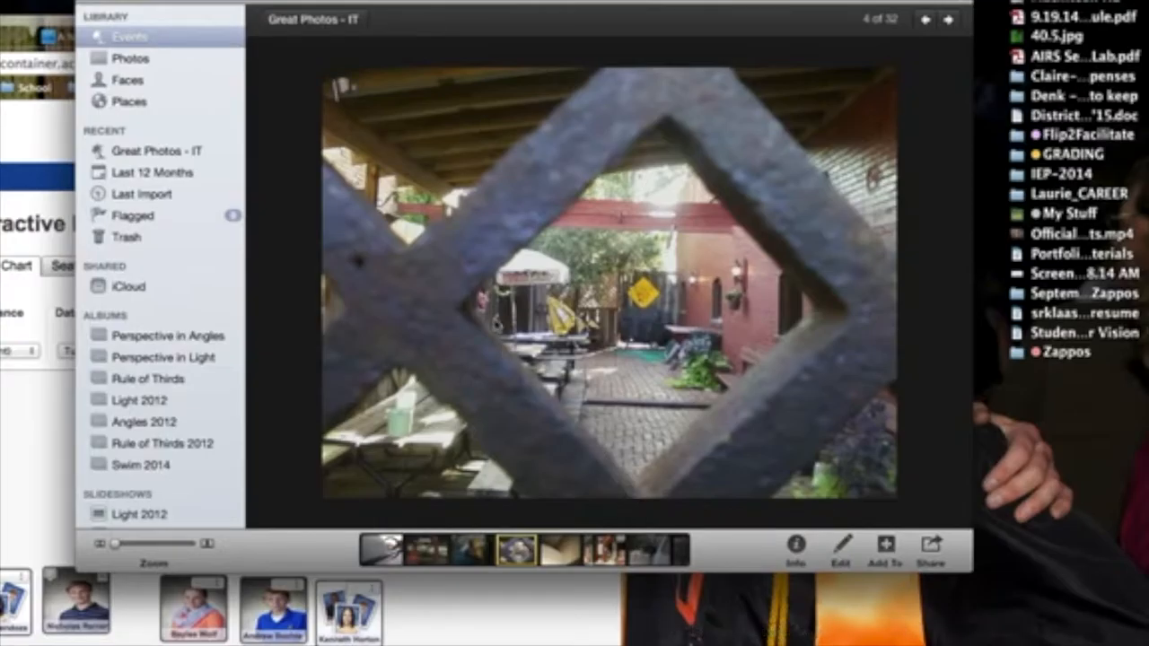
pyautogui.moveTo(797, 354)
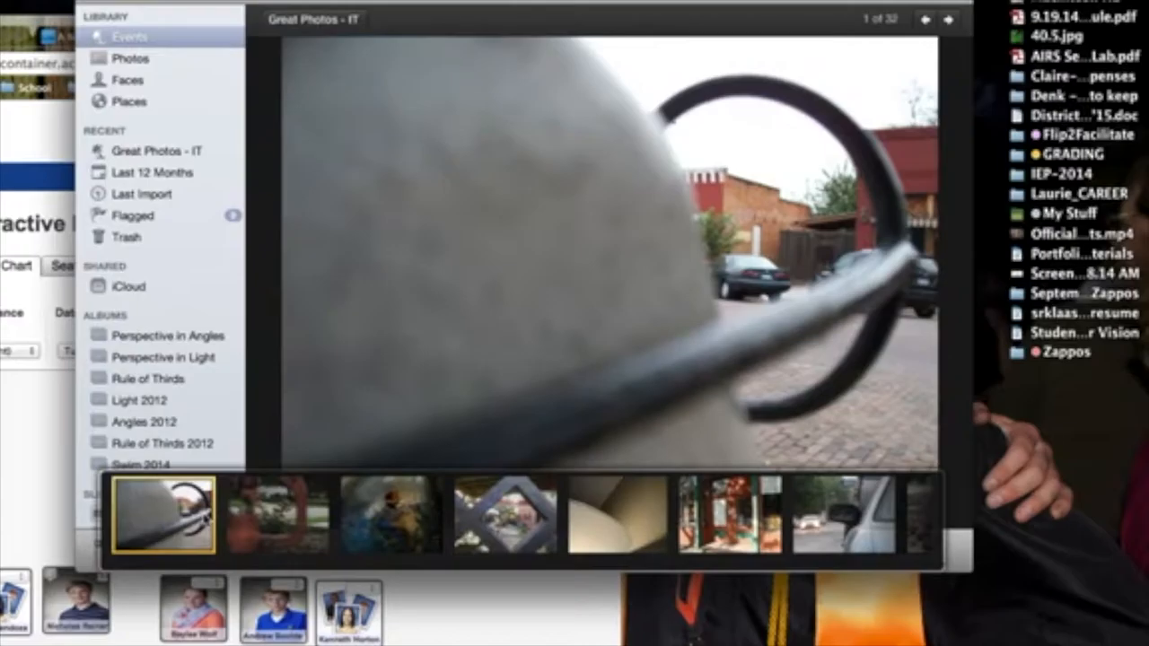
pyautogui.click(277, 515)
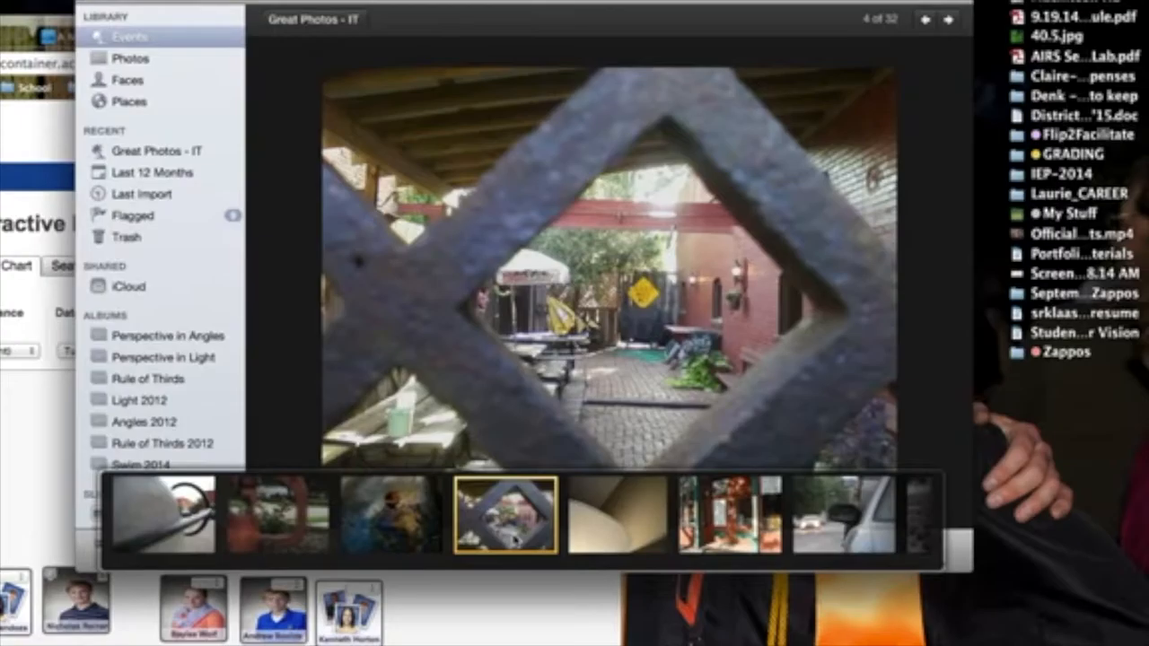
# View the leaf-on-oily-water photo, 3 of 32, from the filmstrip
pyautogui.click(390, 516)
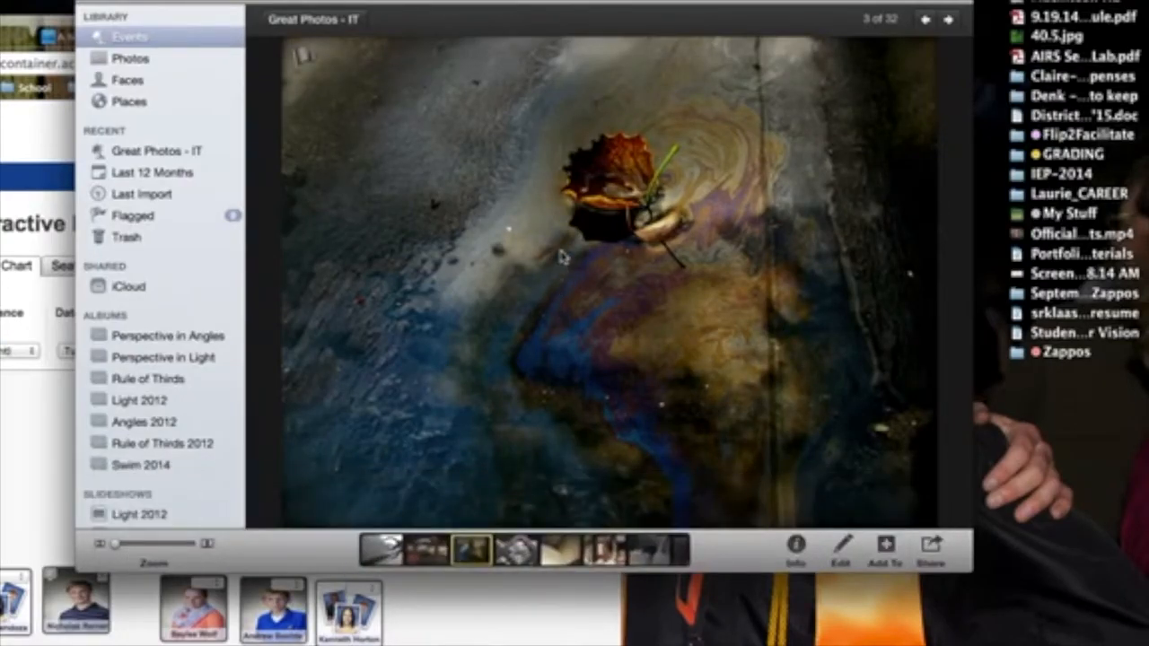
pyautogui.moveTo(736, 184)
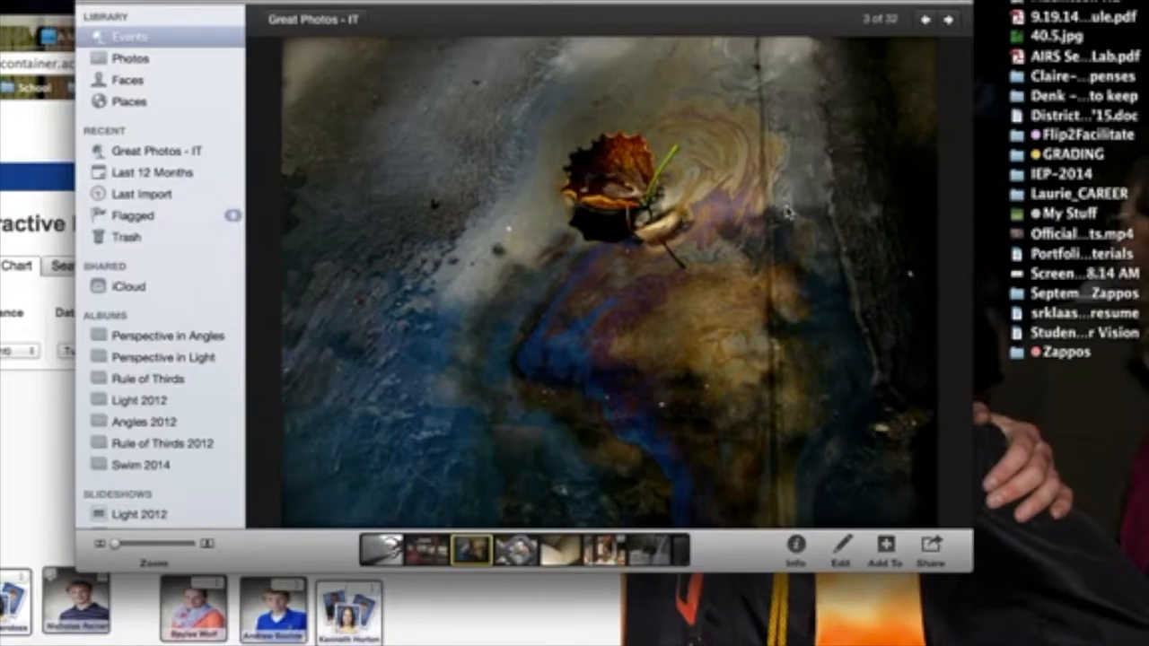
pyautogui.moveTo(590, 291)
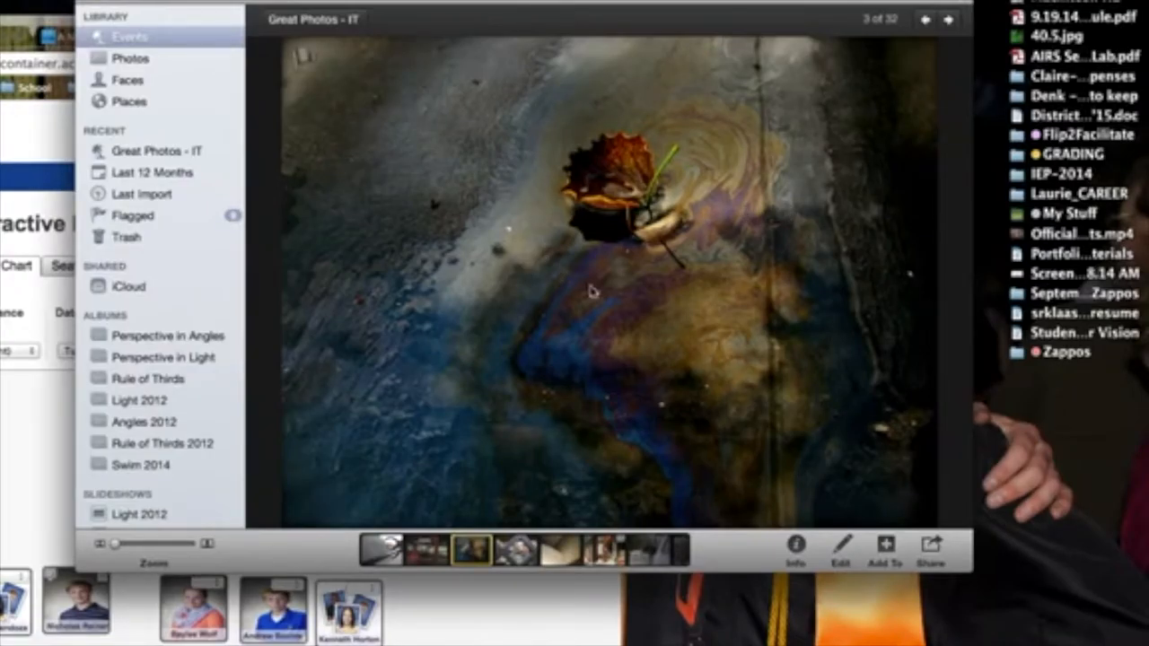
pyautogui.moveTo(634, 463)
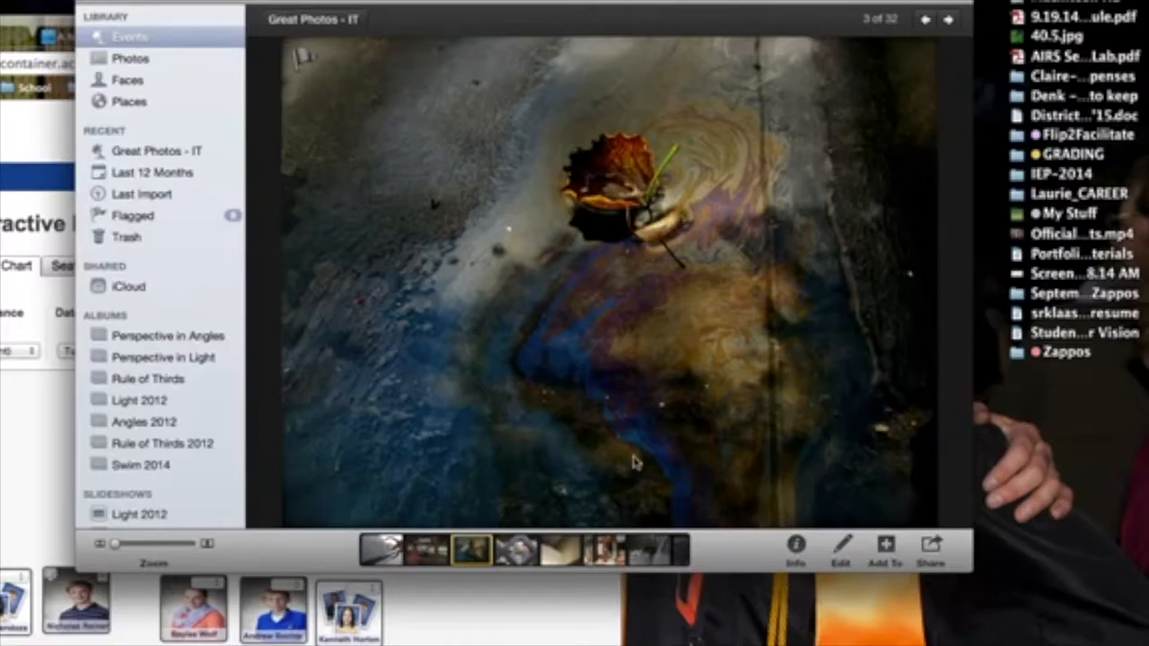
pyautogui.moveTo(670, 281)
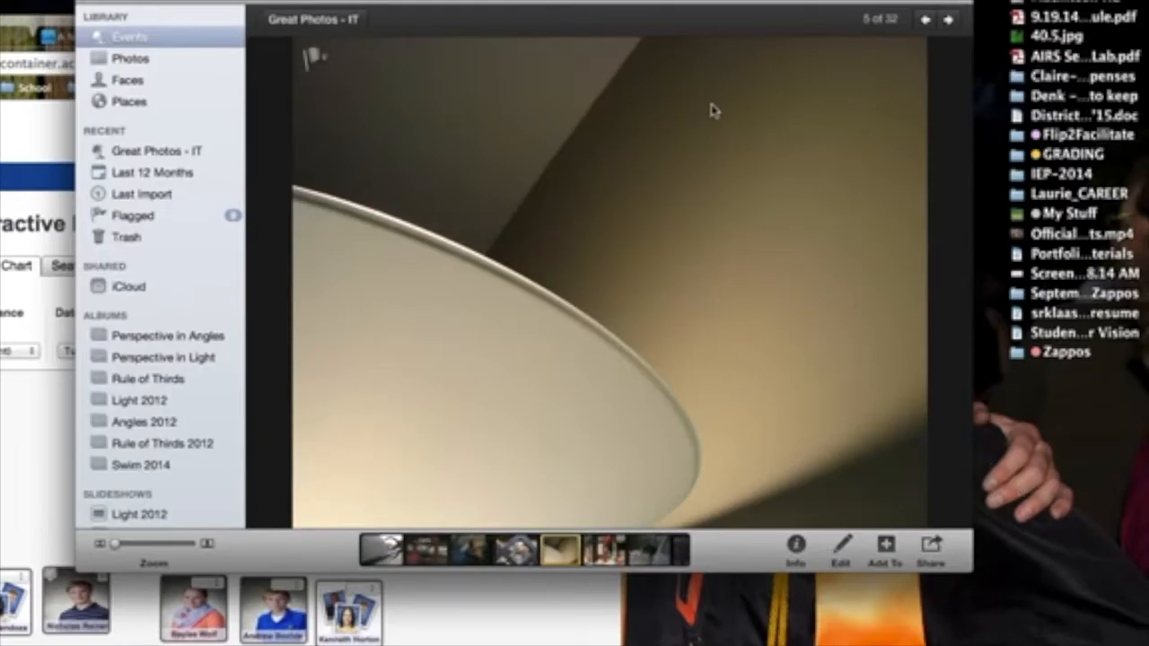
pyautogui.moveTo(451, 76)
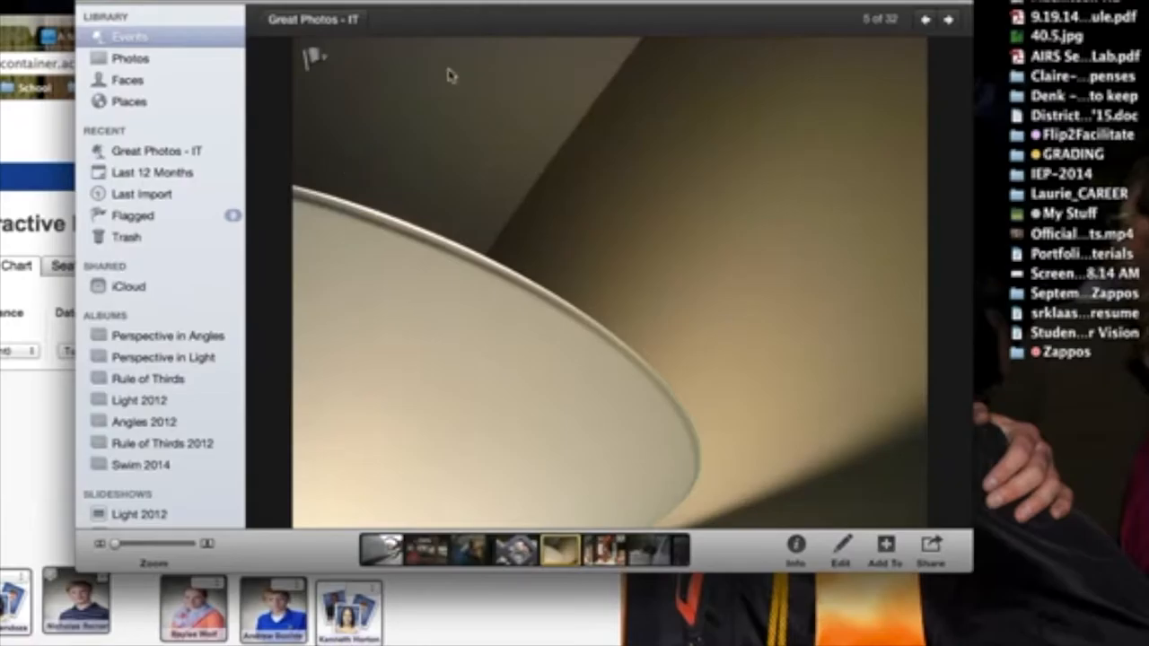
pyautogui.moveTo(605, 479)
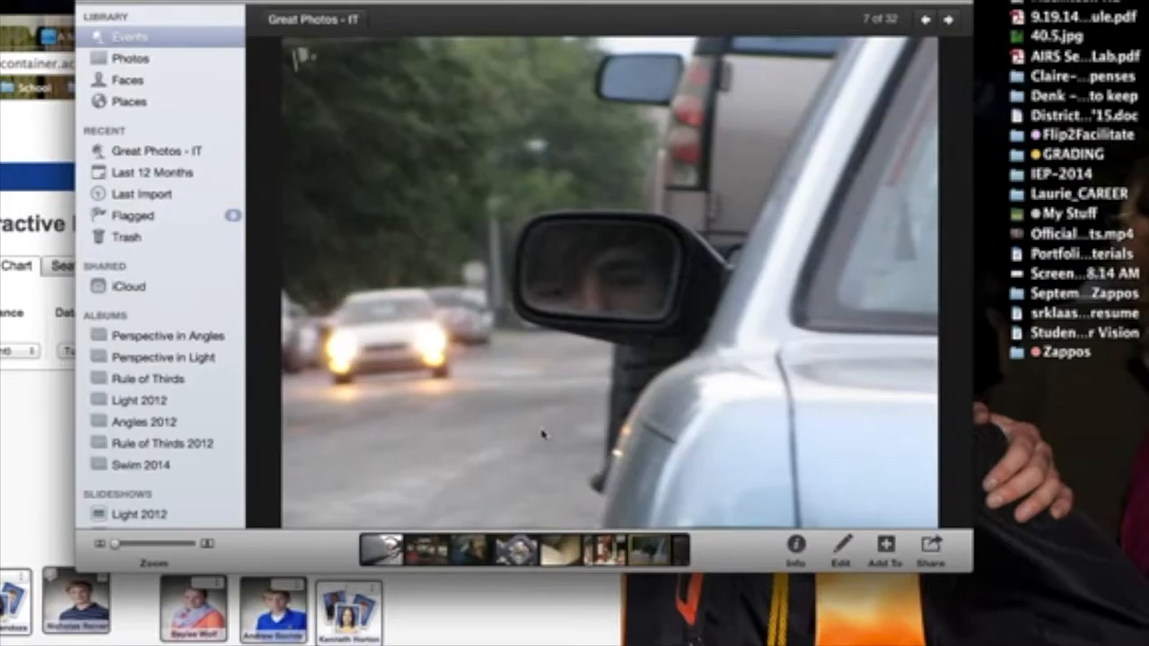
pyautogui.moveTo(476, 398)
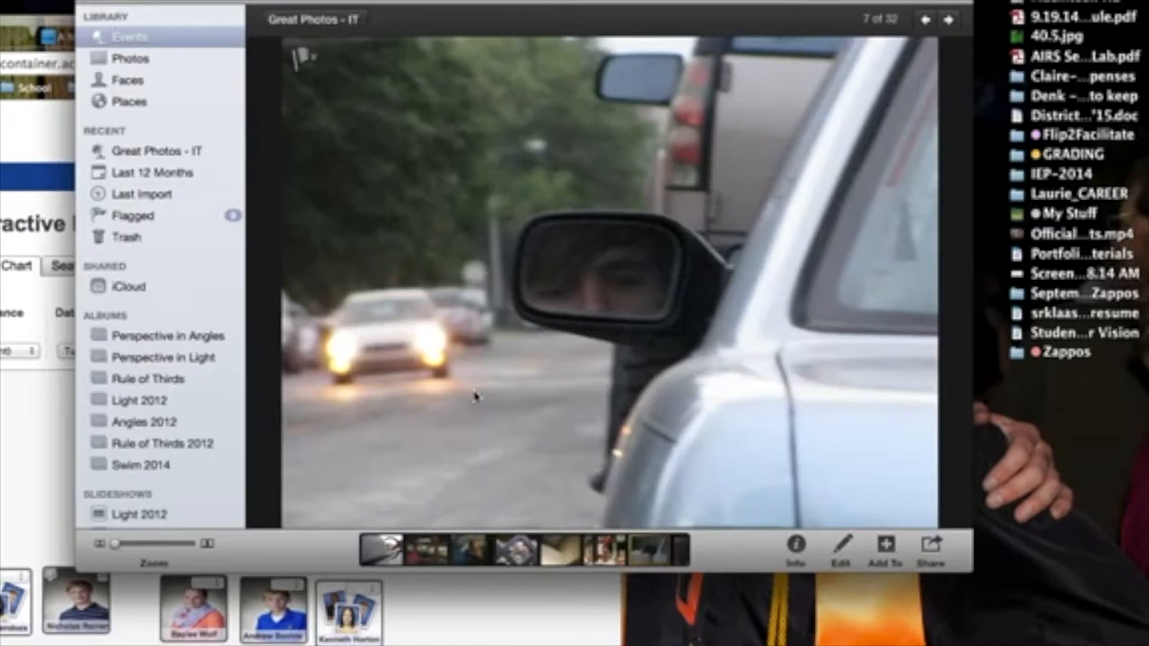
pyautogui.moveTo(770, 478)
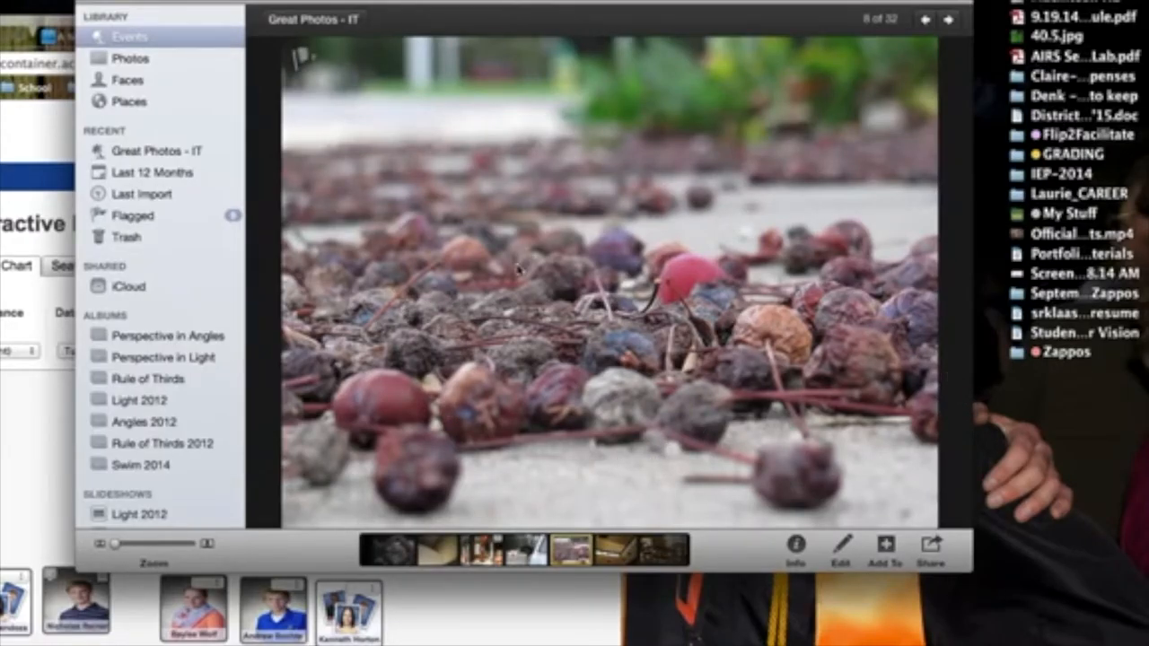
pyautogui.moveTo(408, 345)
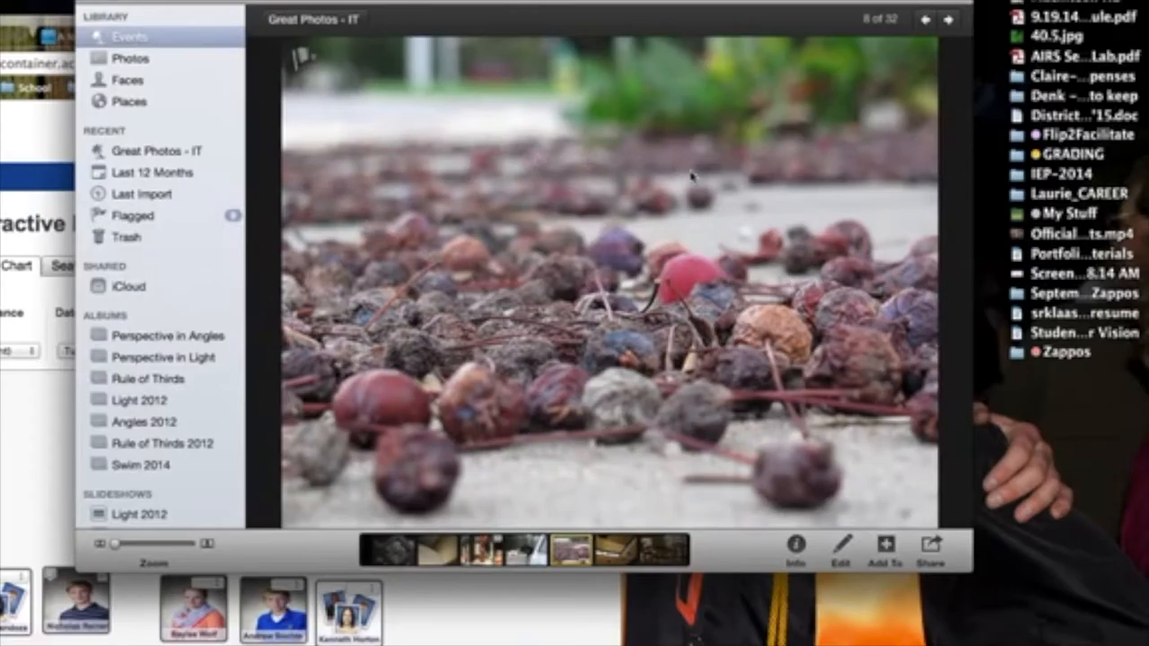
pyautogui.moveTo(743, 413)
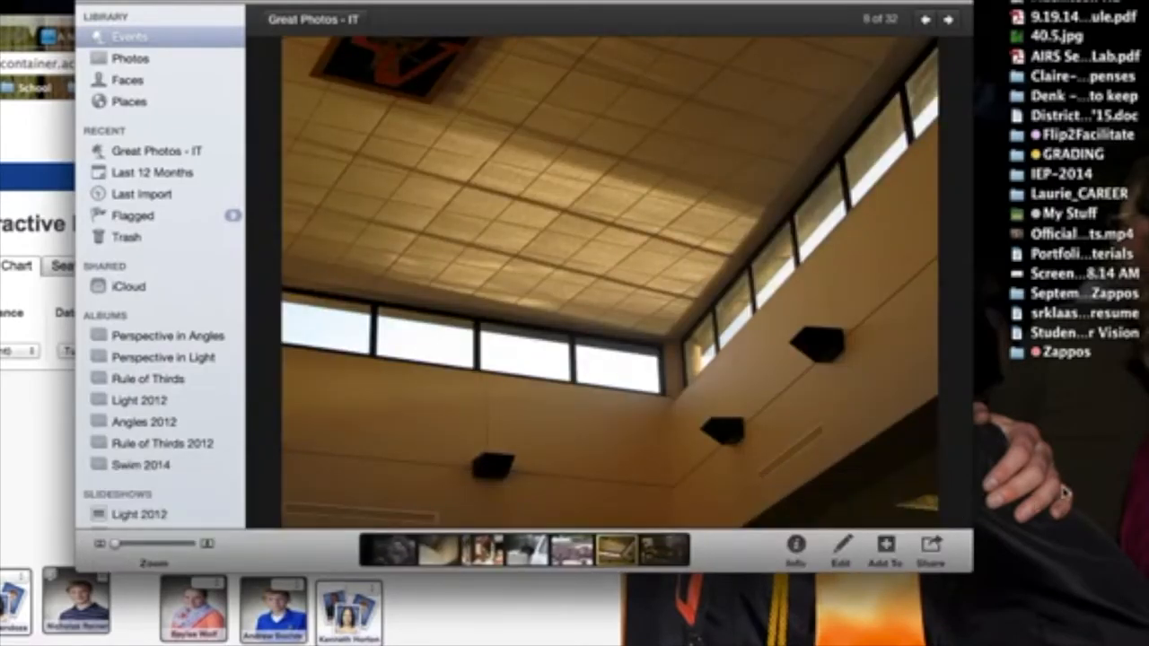
# Advance to the sunlit ceiling with high windows, photo 9 of 32
pyautogui.click(948, 20)
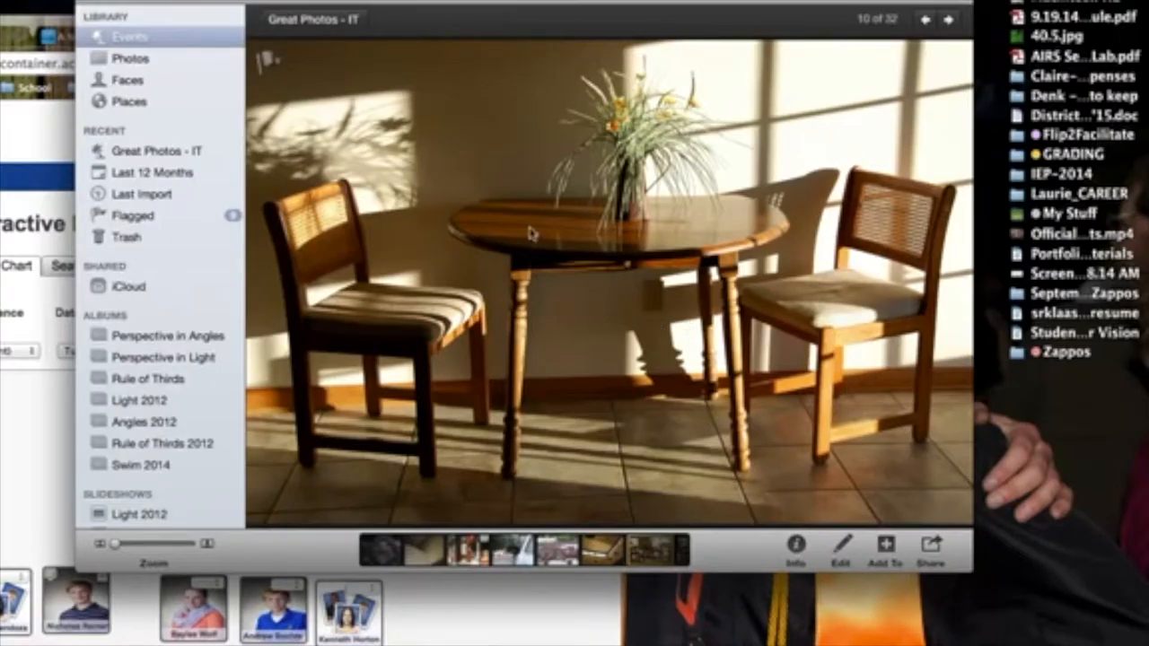
pyautogui.moveTo(431, 281)
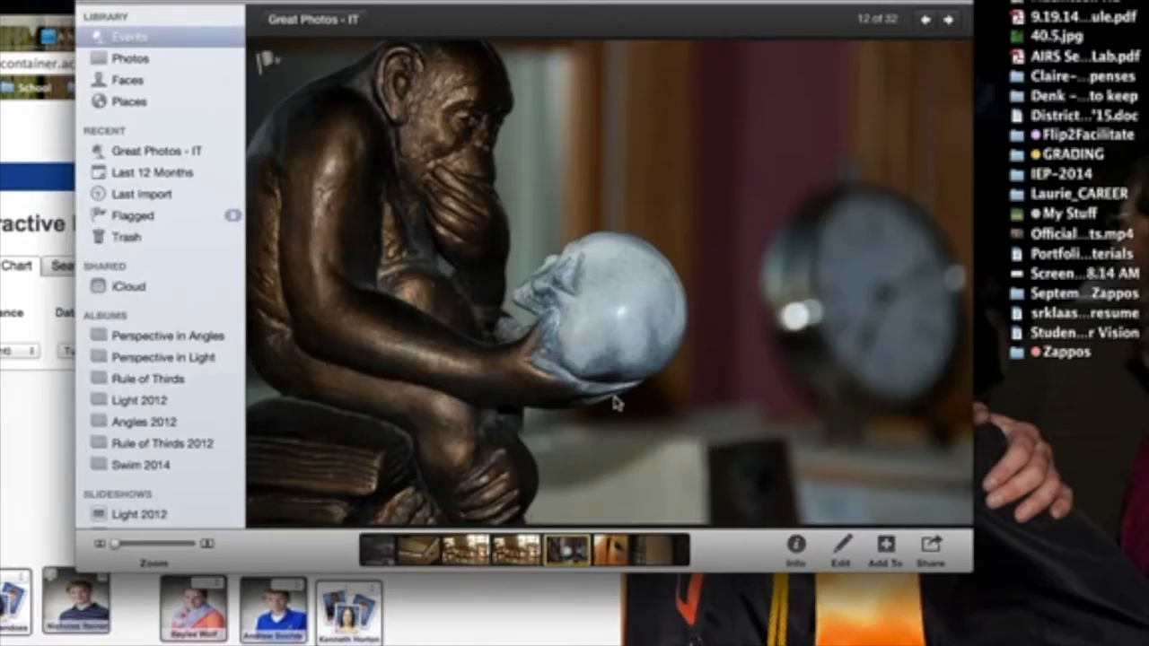
pyautogui.moveTo(808, 230)
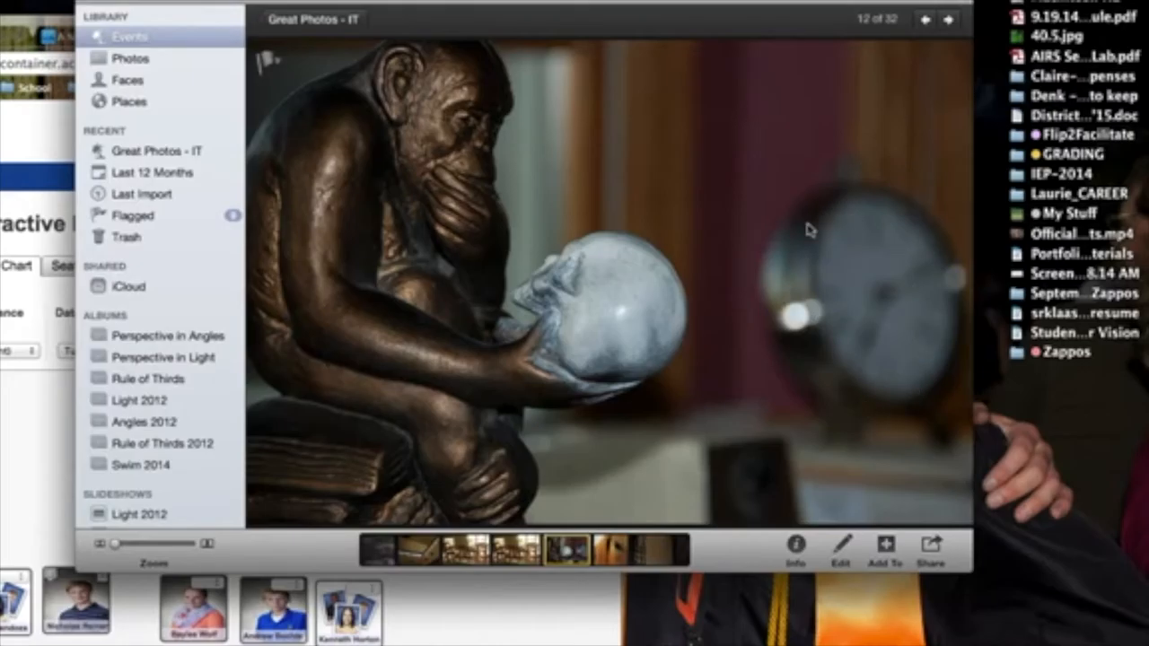
pyautogui.moveTo(709, 139)
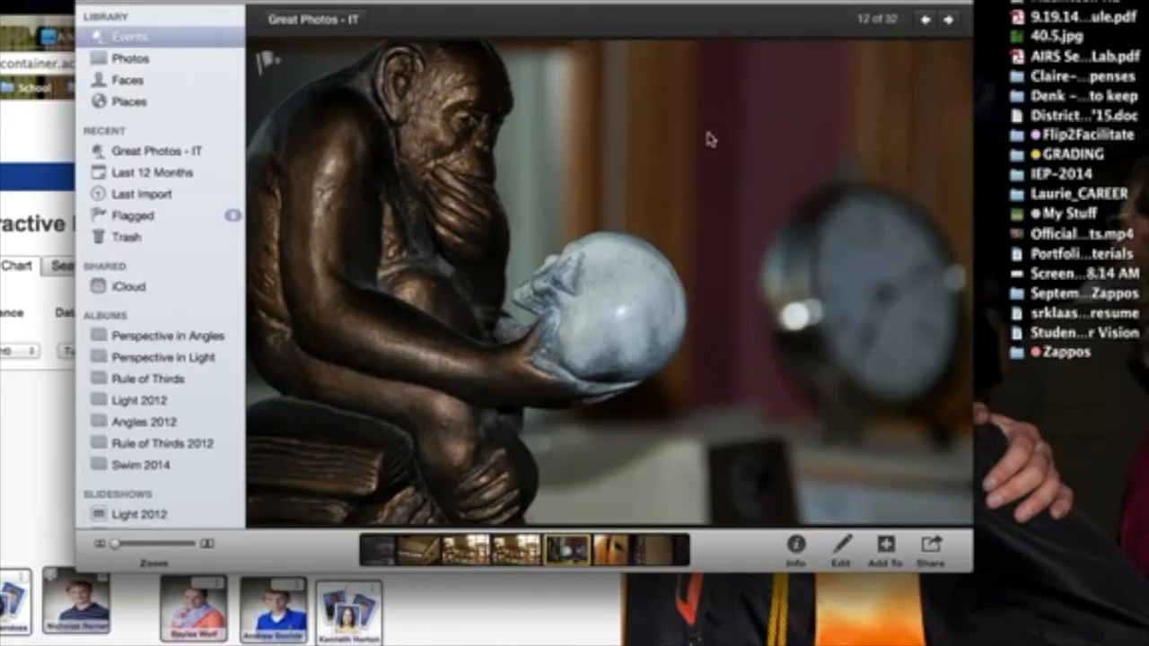
pyautogui.moveTo(592, 314)
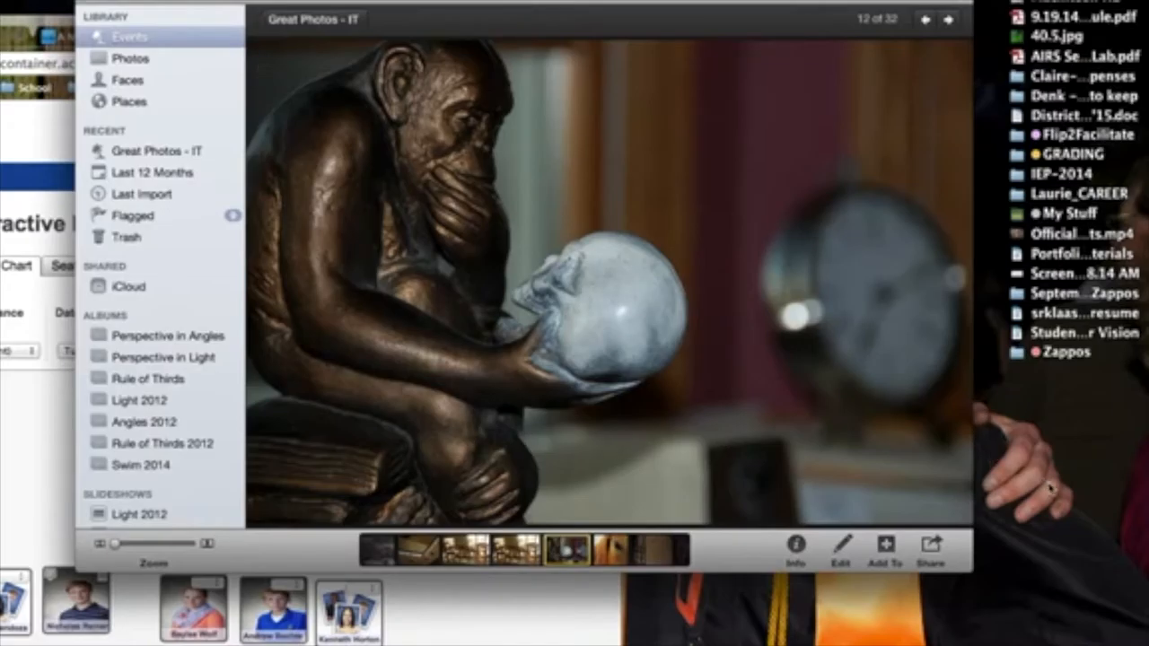
pyautogui.moveTo(1020, 534)
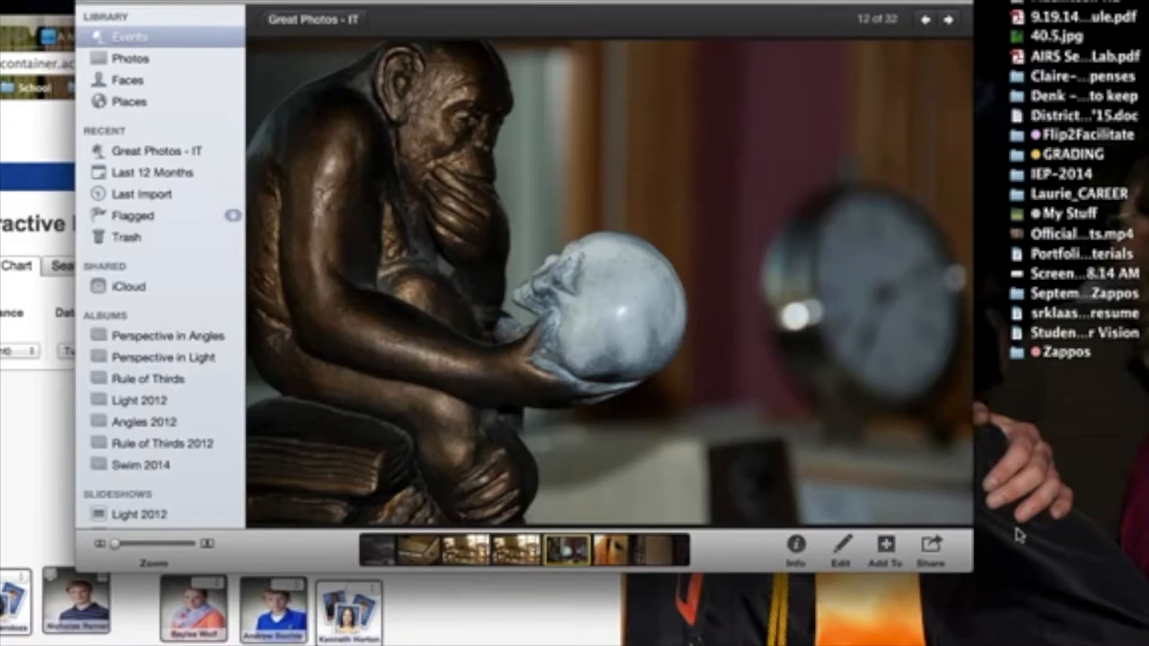
pyautogui.moveTo(597, 621)
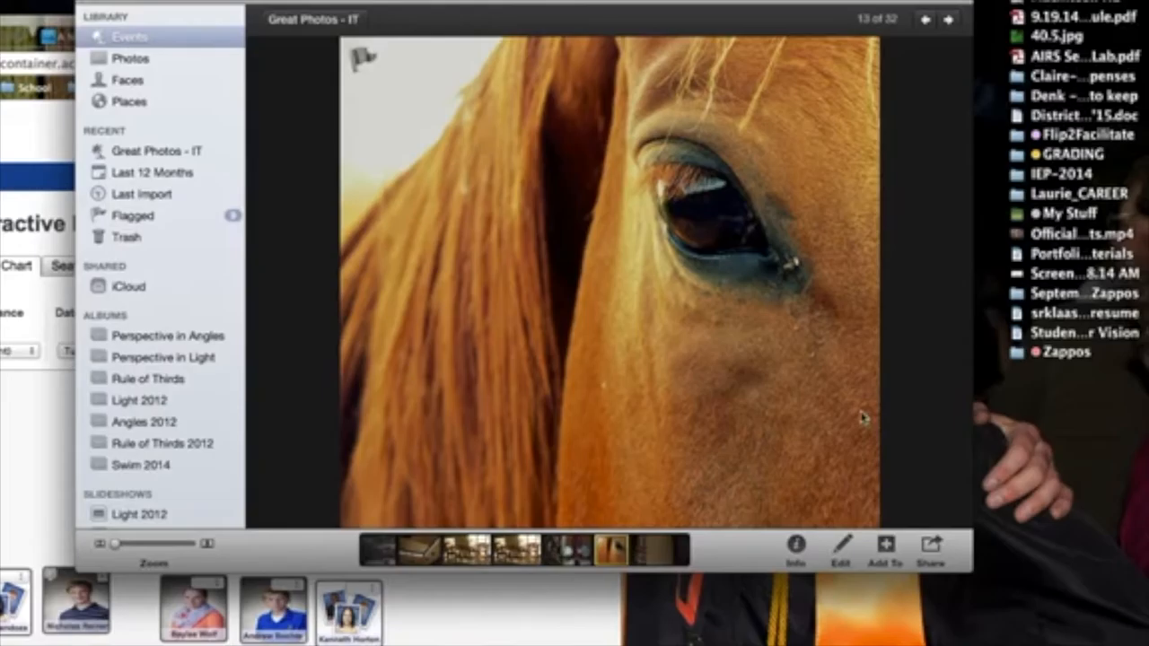
pyautogui.moveTo(742, 510)
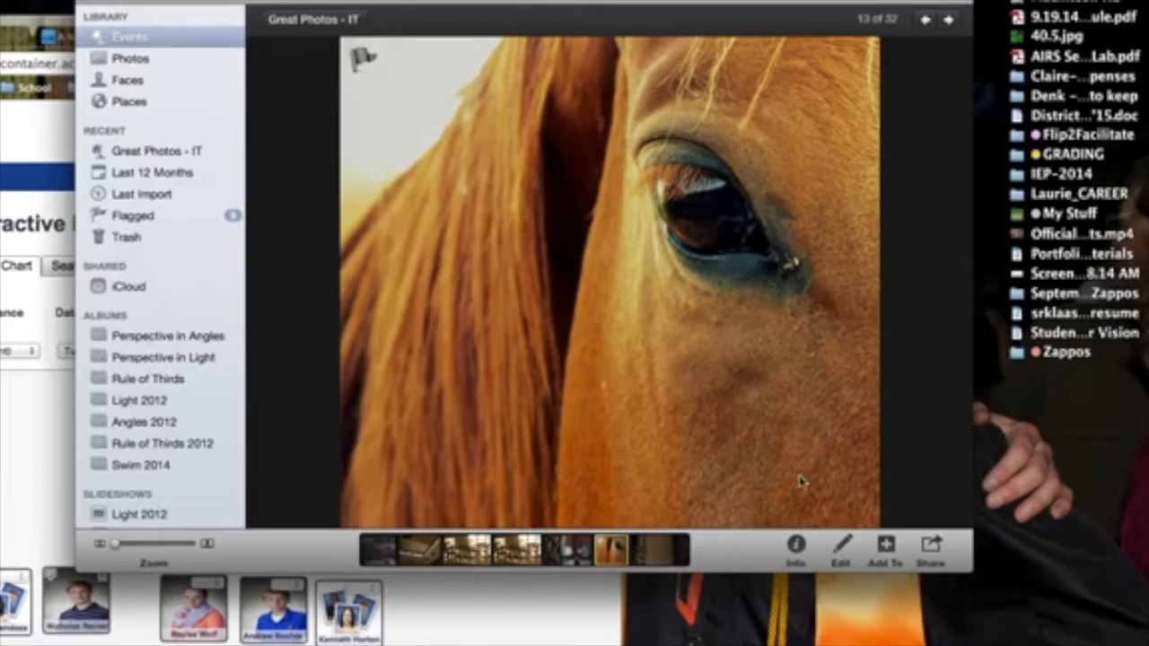
pyautogui.moveTo(781, 143)
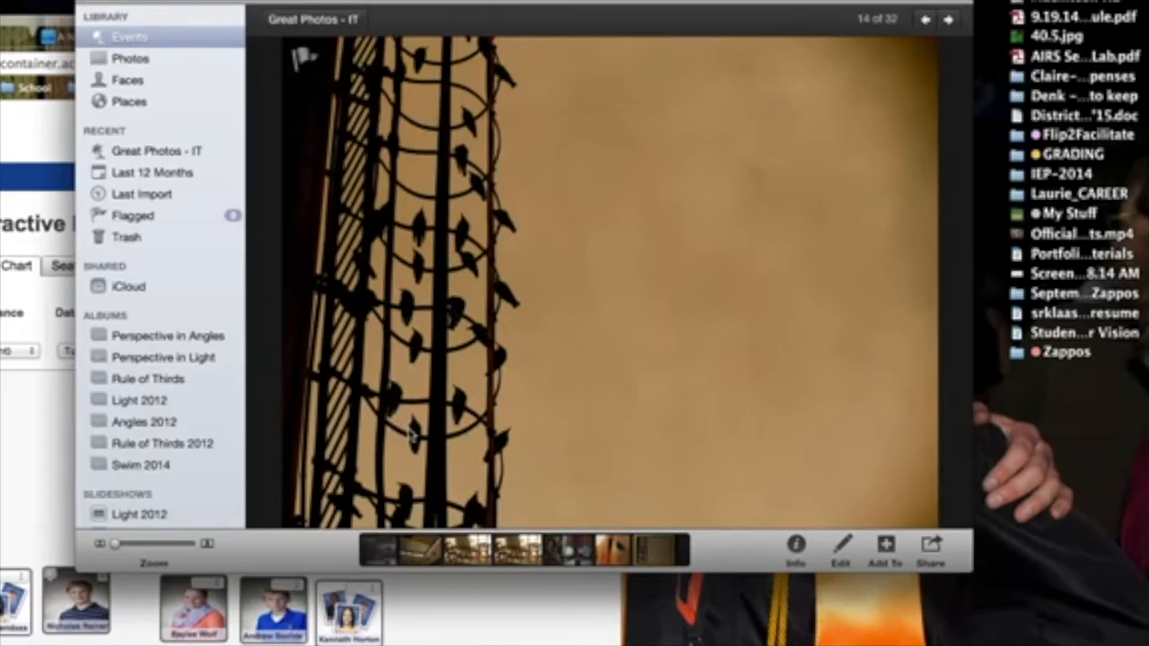
pyautogui.moveTo(610, 494)
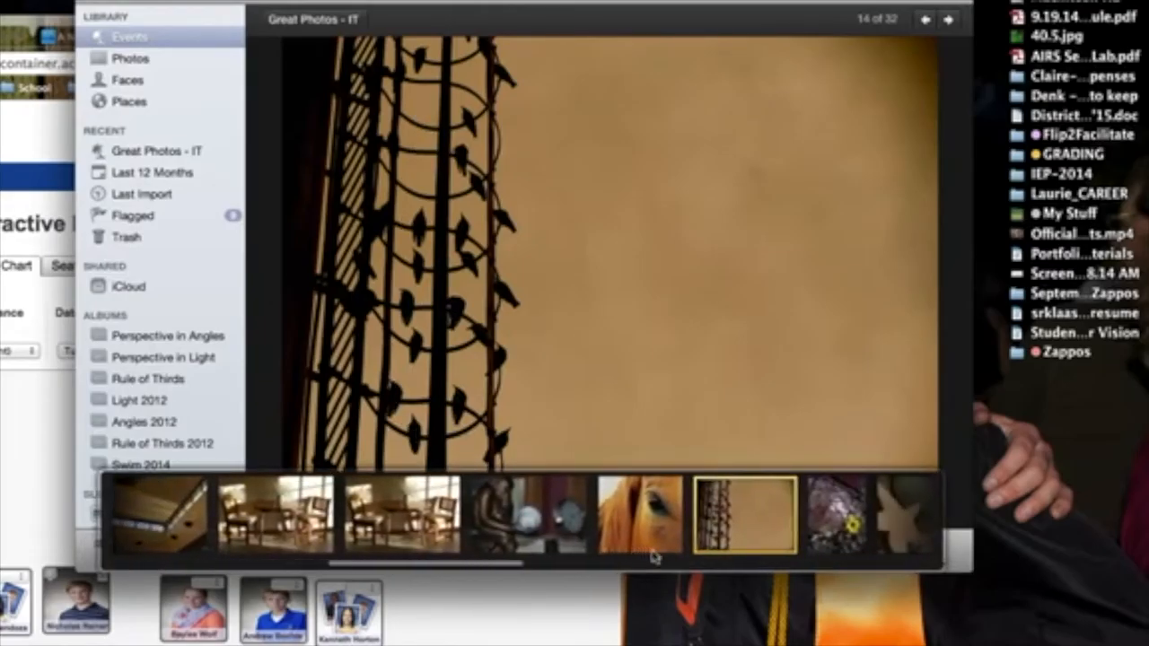
# Advance past the railing silhouette toward the yellow flower on the wire fence
pyautogui.click(948, 20)
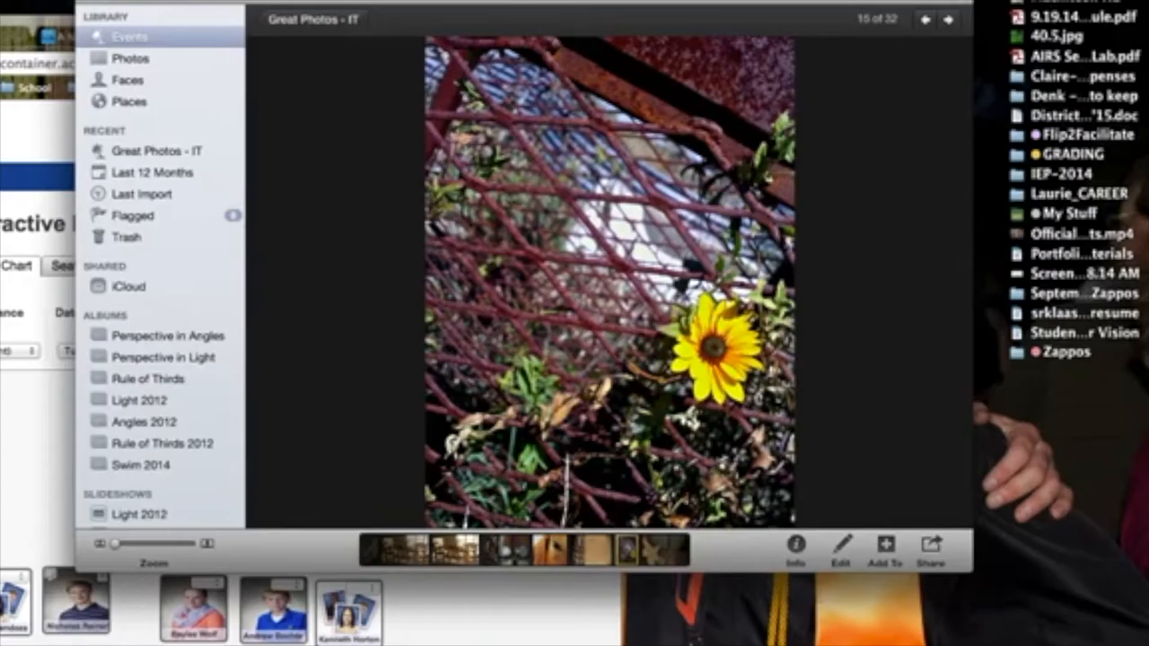
pyautogui.moveTo(702, 525)
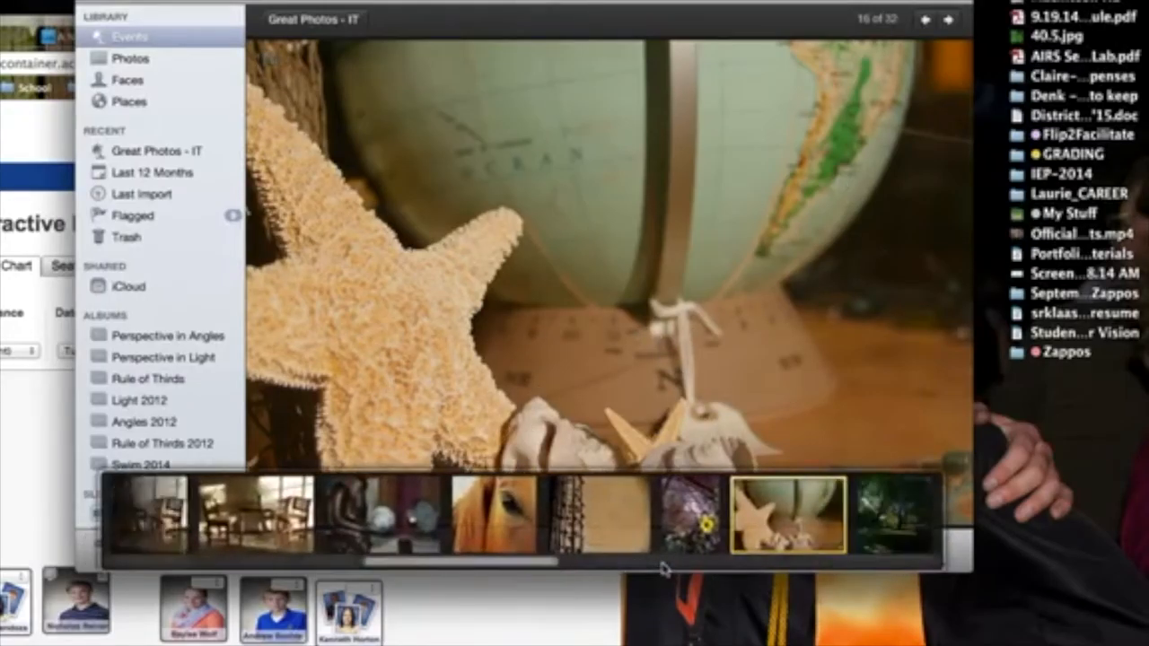
# Step forward through the album to the potted plants and hanging pail, photo 20 of 32
pyautogui.click(949, 20)
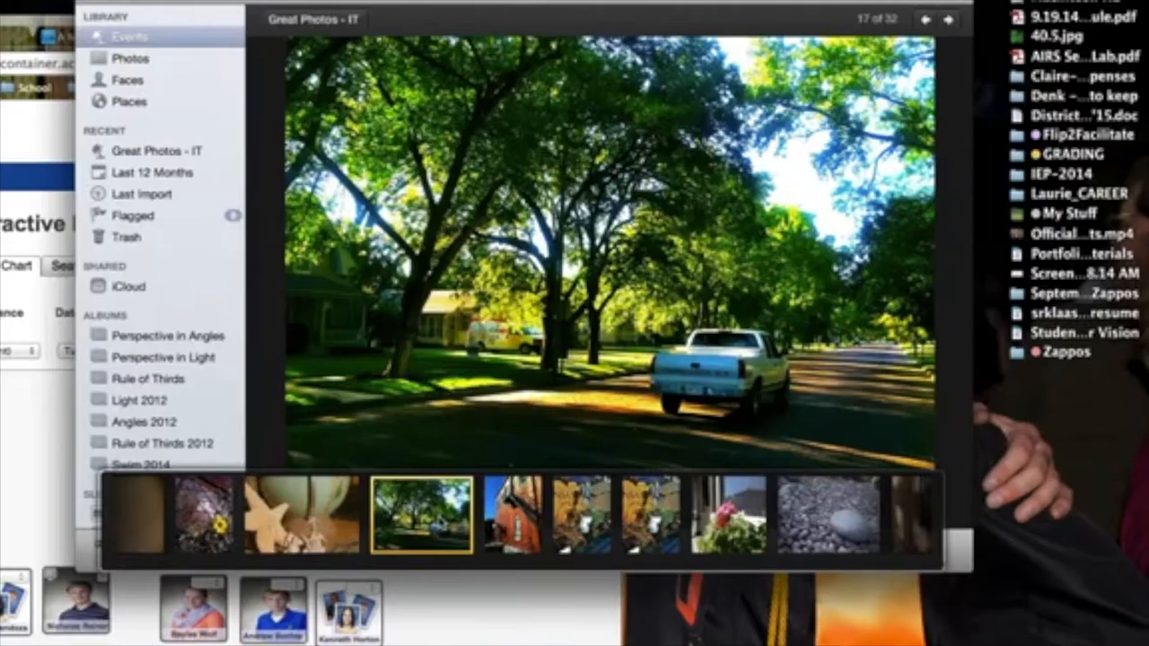
pyautogui.moveTo(435, 525)
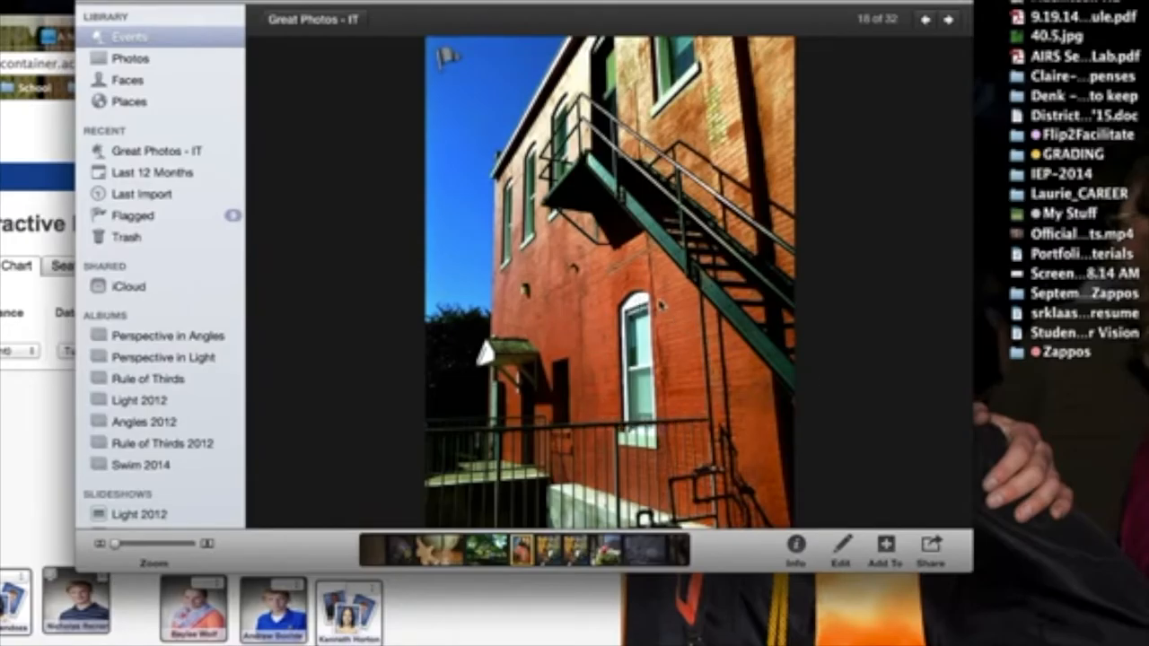
pyautogui.moveTo(668, 413)
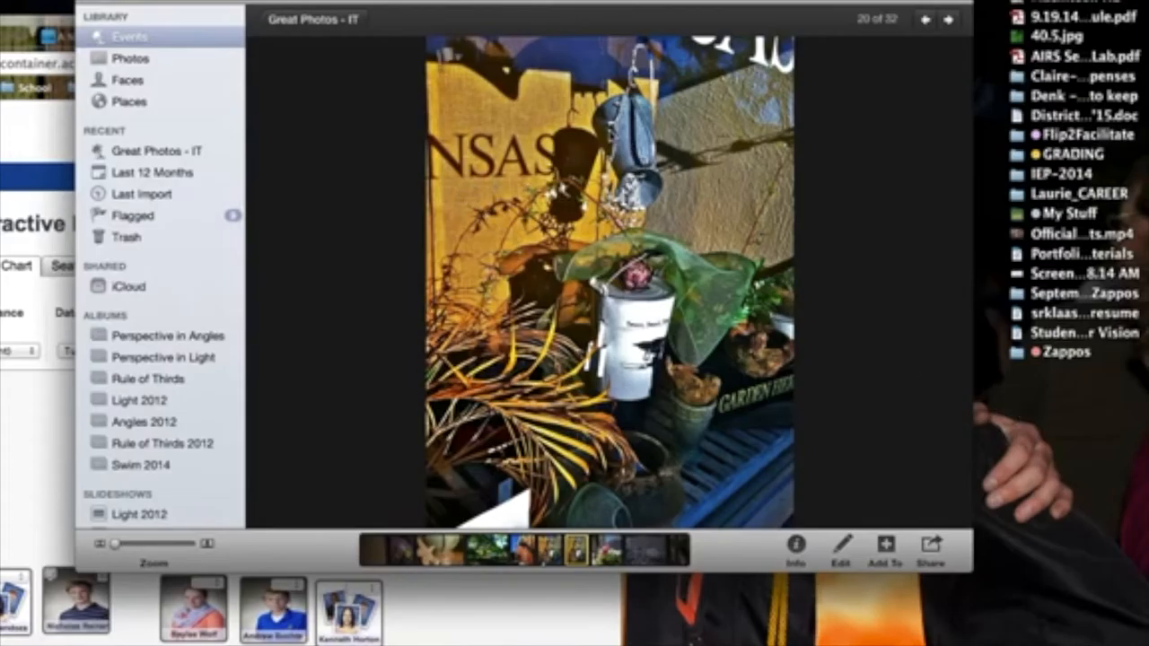
pyautogui.moveTo(615, 523)
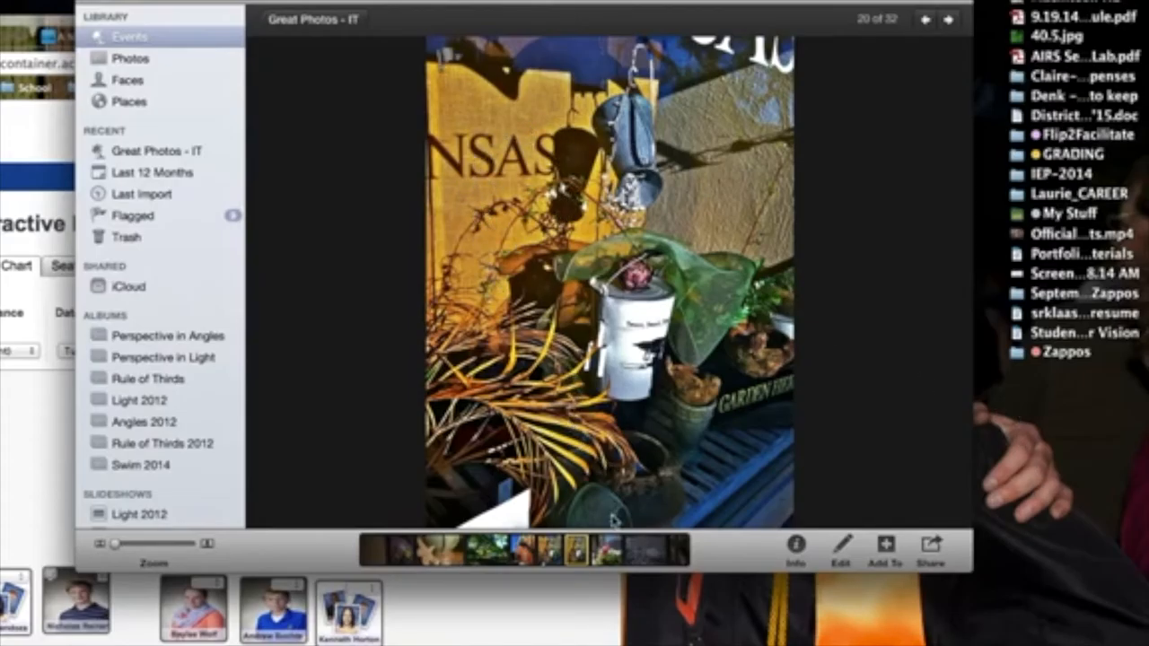
pyautogui.click(948, 19)
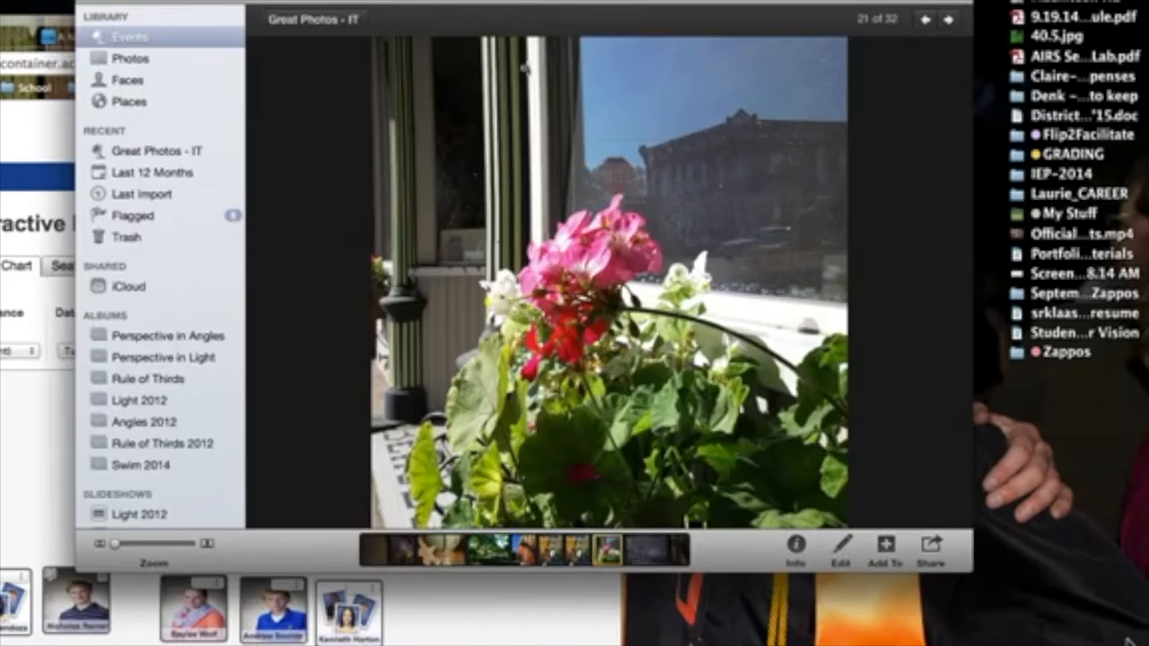
pyautogui.moveTo(927, 523)
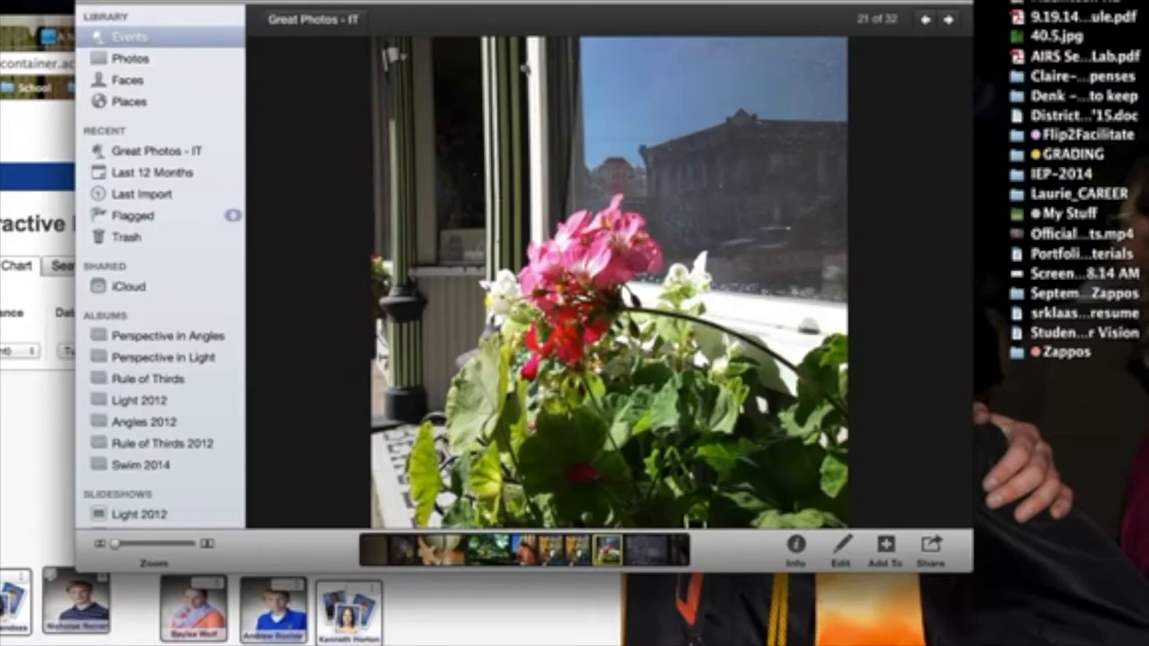
pyautogui.moveTo(759, 246)
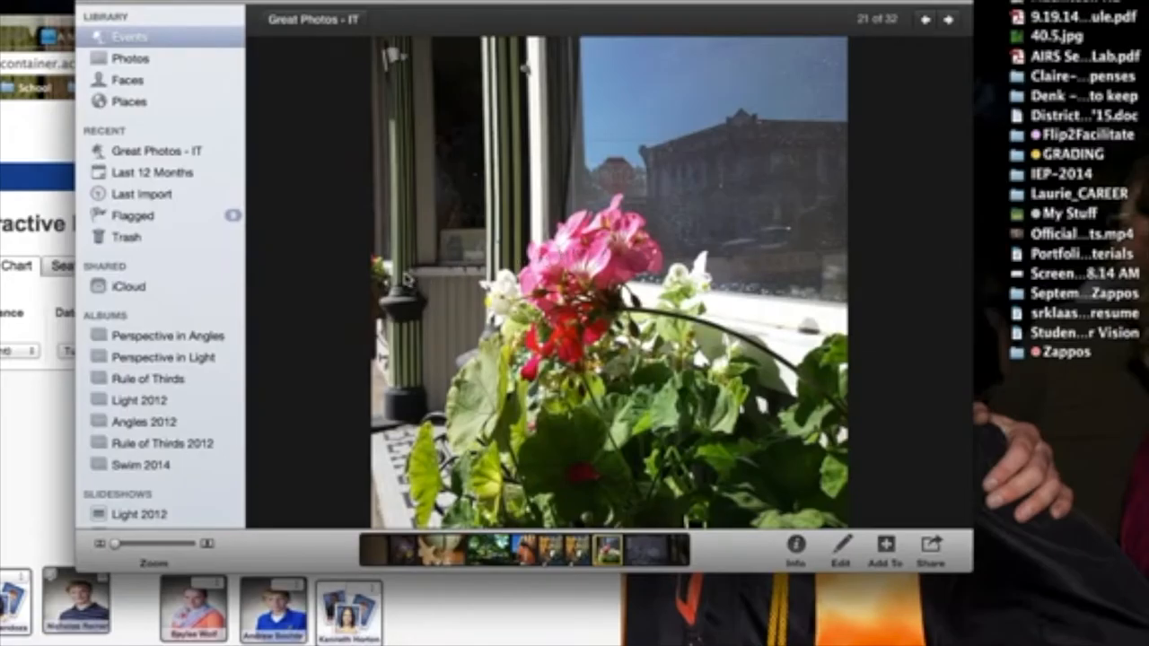
pyautogui.moveTo(394, 313)
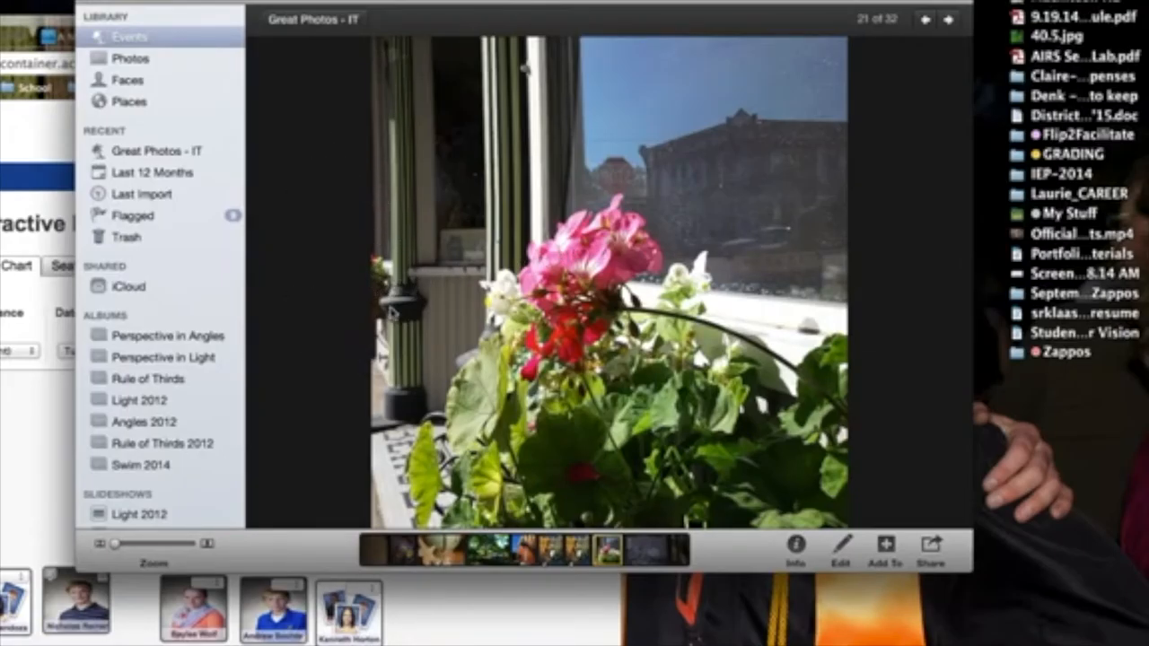
pyautogui.moveTo(366, 381)
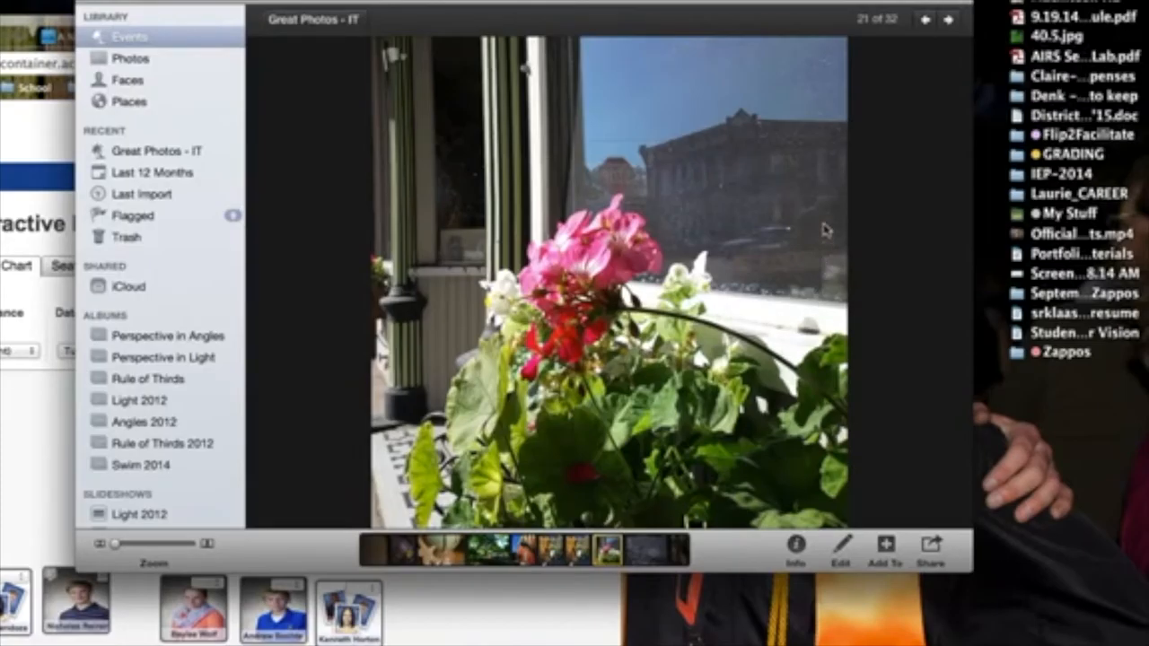
pyautogui.moveTo(736, 157)
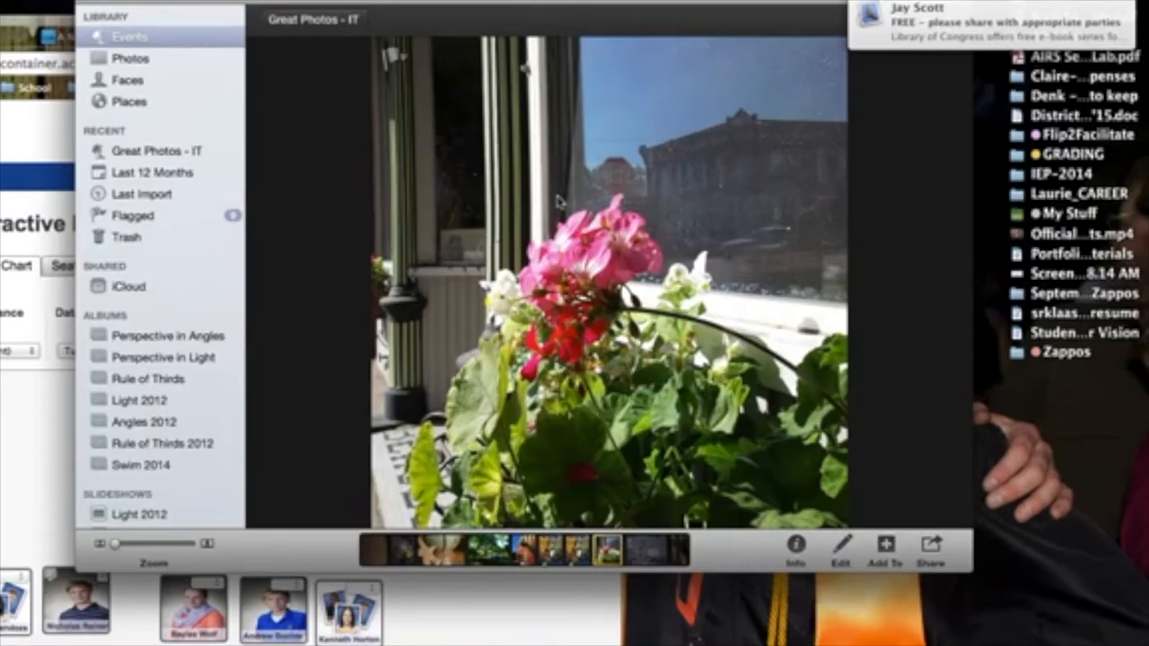
pyautogui.moveTo(671, 184)
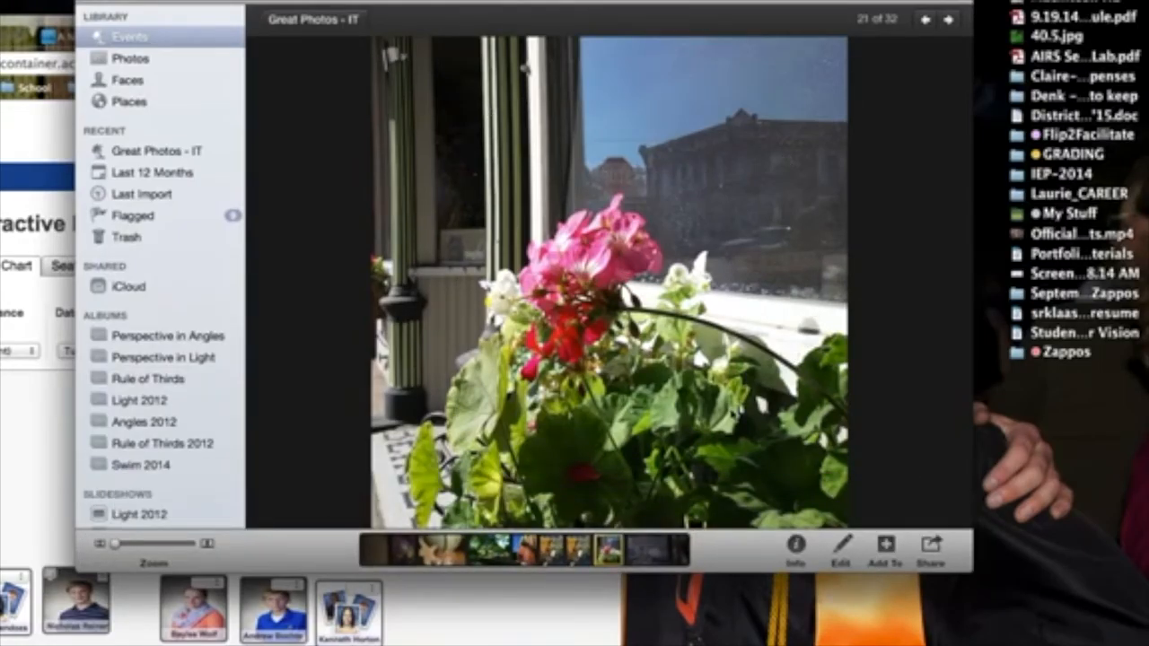
# Advance to the pink geraniums by the sunny window, photo 21 of 32
pyautogui.click(949, 20)
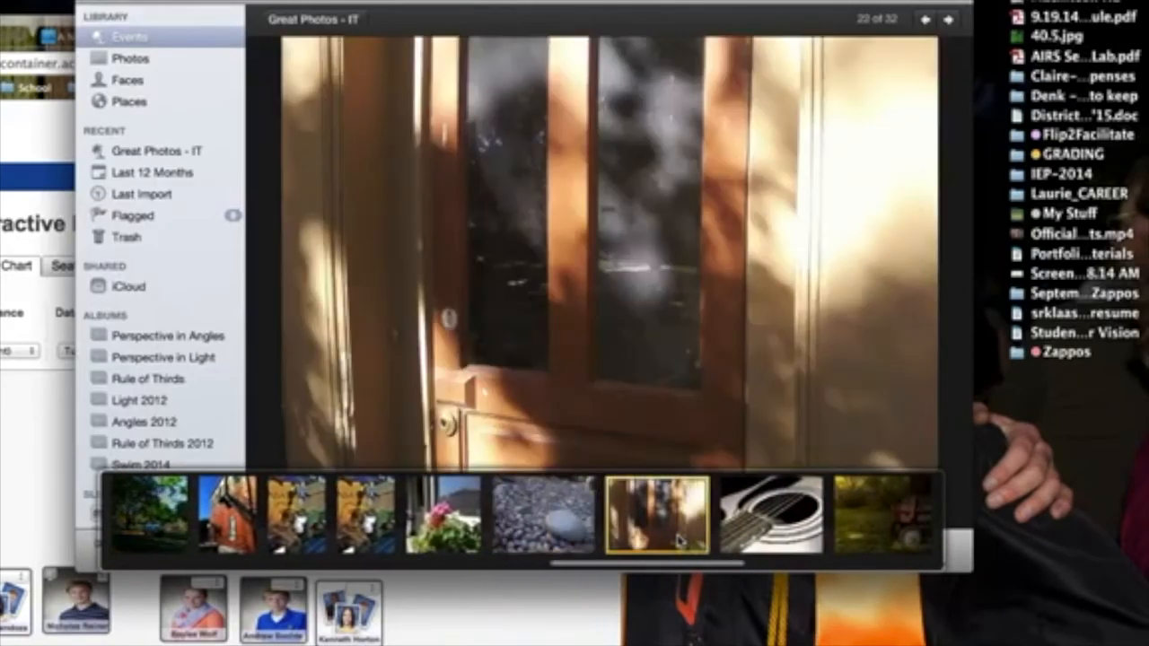
# Advance to the sepia guitar-strings close-up, photo 24 of 32, and beyond
pyautogui.click(949, 20)
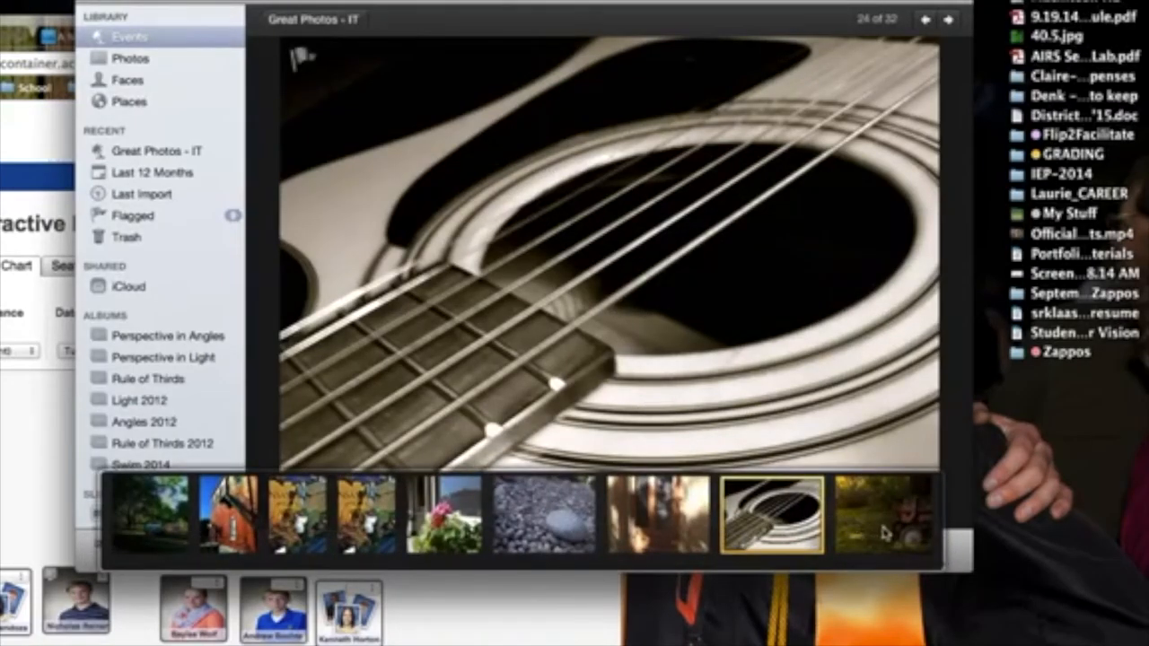
pyautogui.click(949, 20)
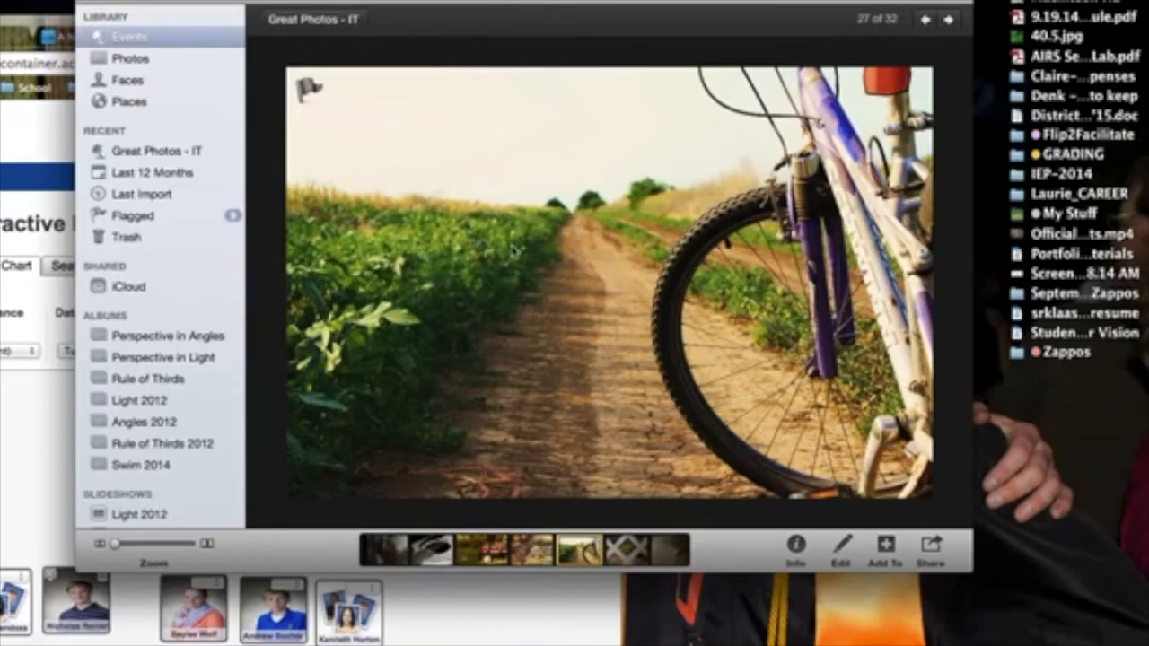
pyautogui.moveTo(714, 377)
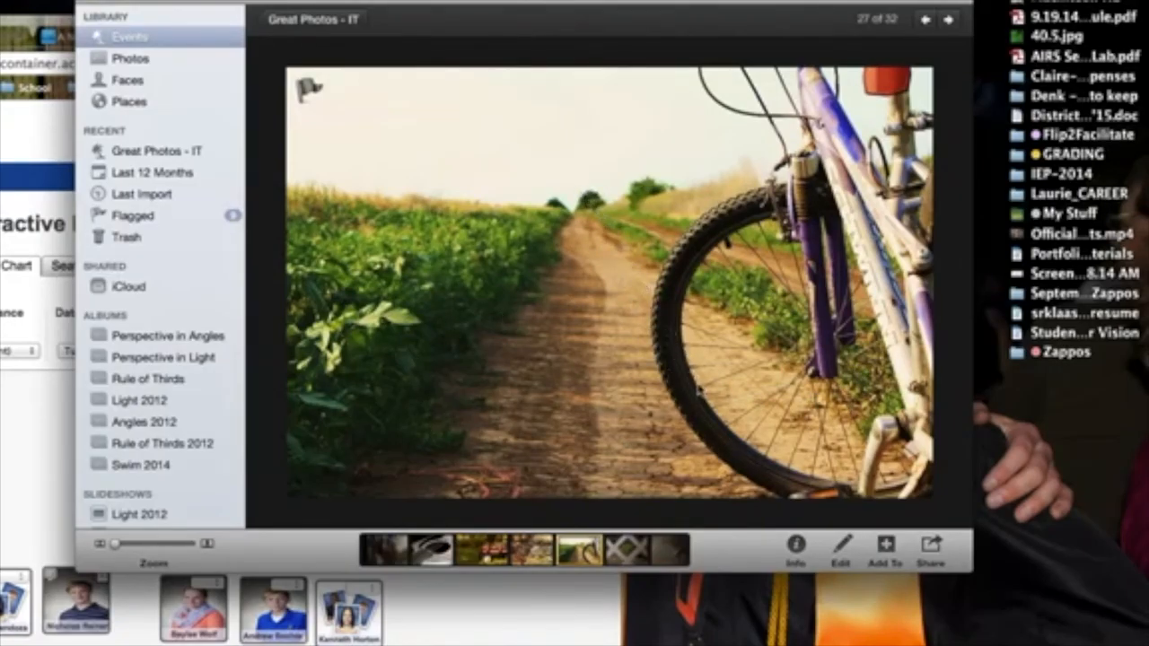
pyautogui.moveTo(725, 428)
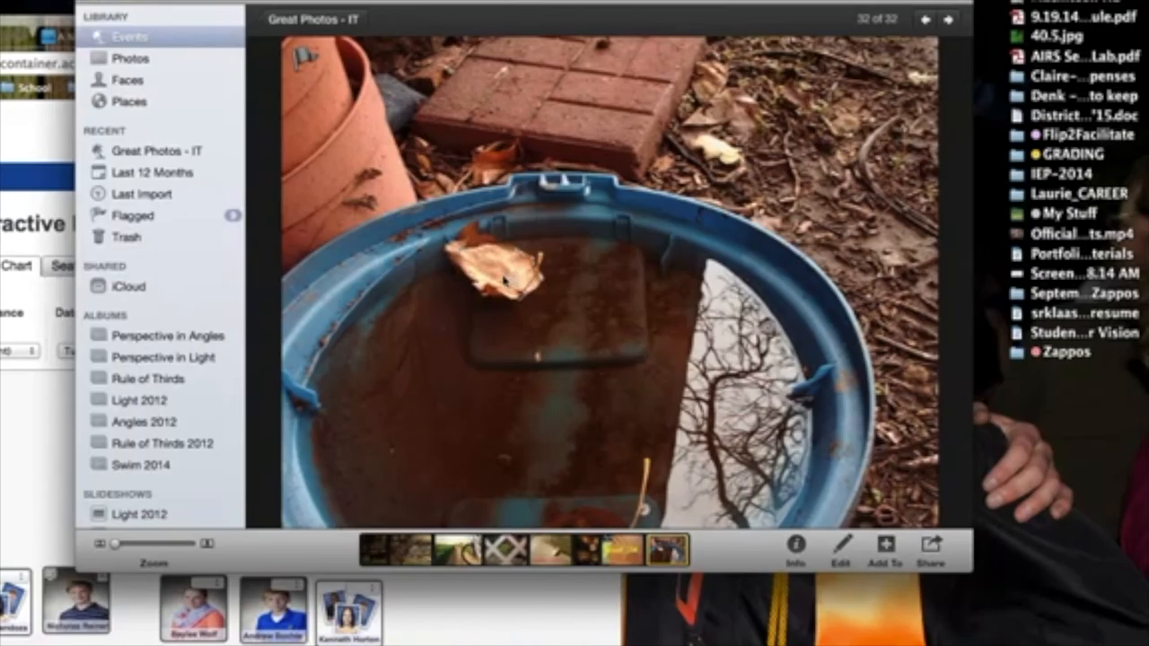
pyautogui.moveTo(998, 514)
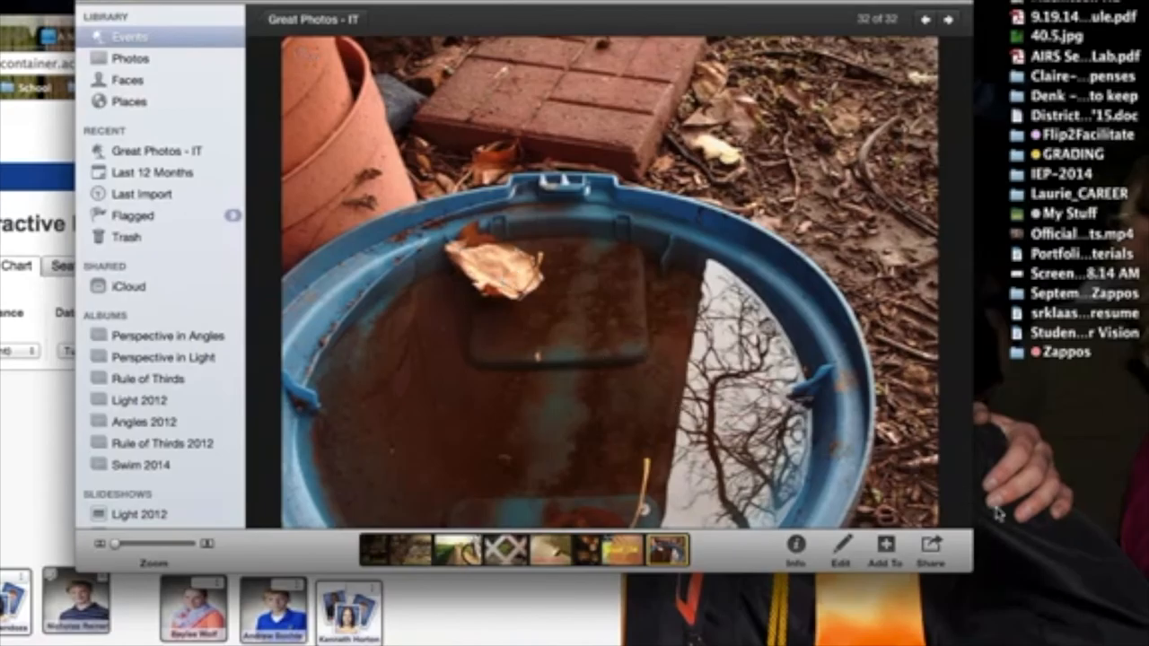
pyautogui.moveTo(411, 455)
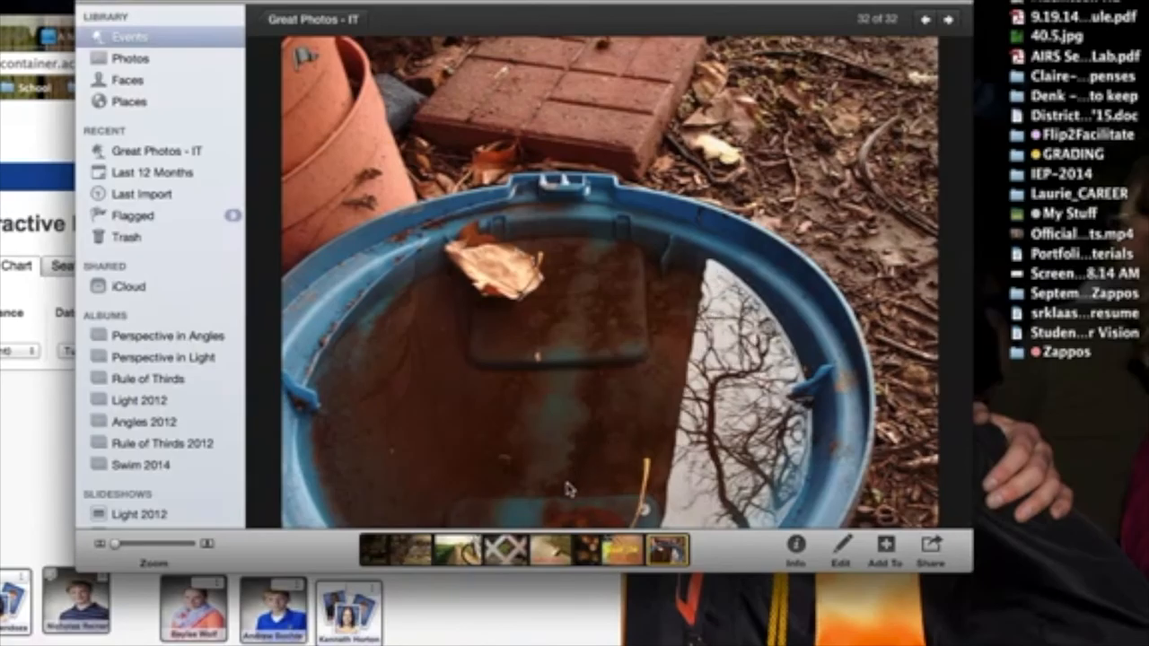
pyautogui.moveTo(518, 359)
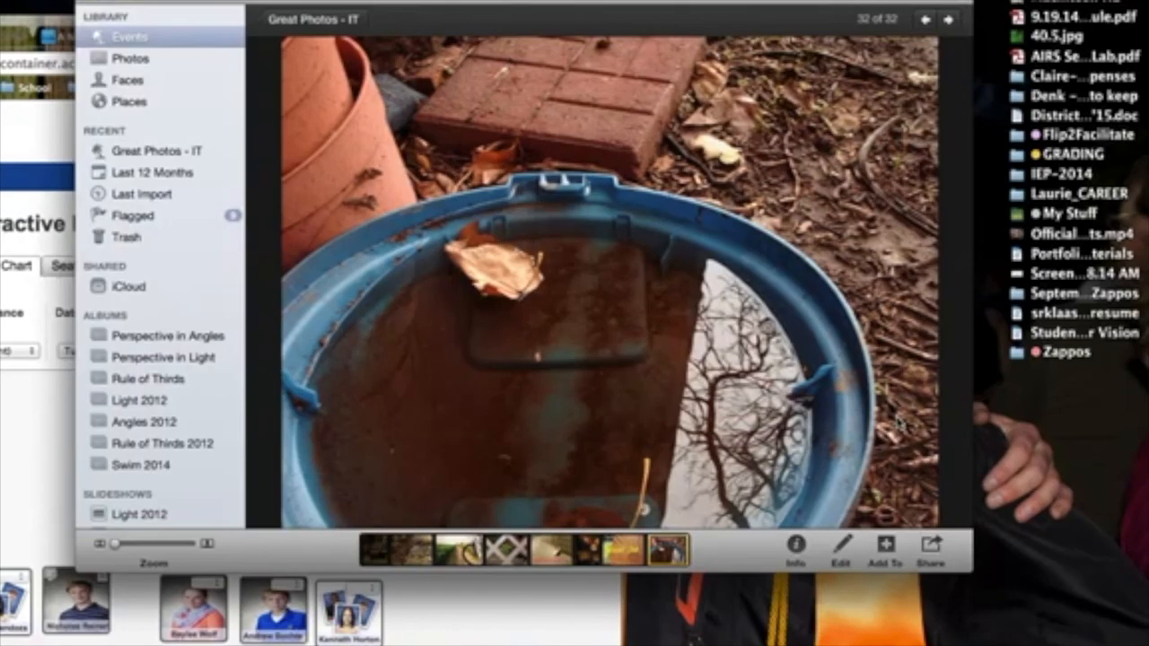
pyautogui.moveTo(649, 27)
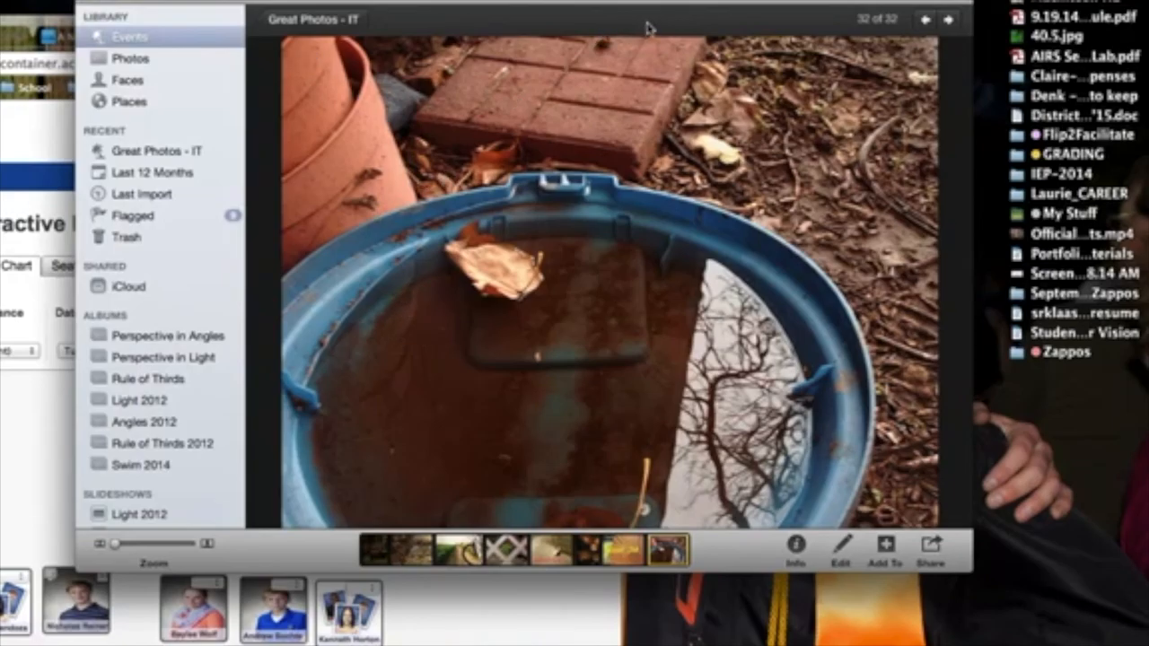